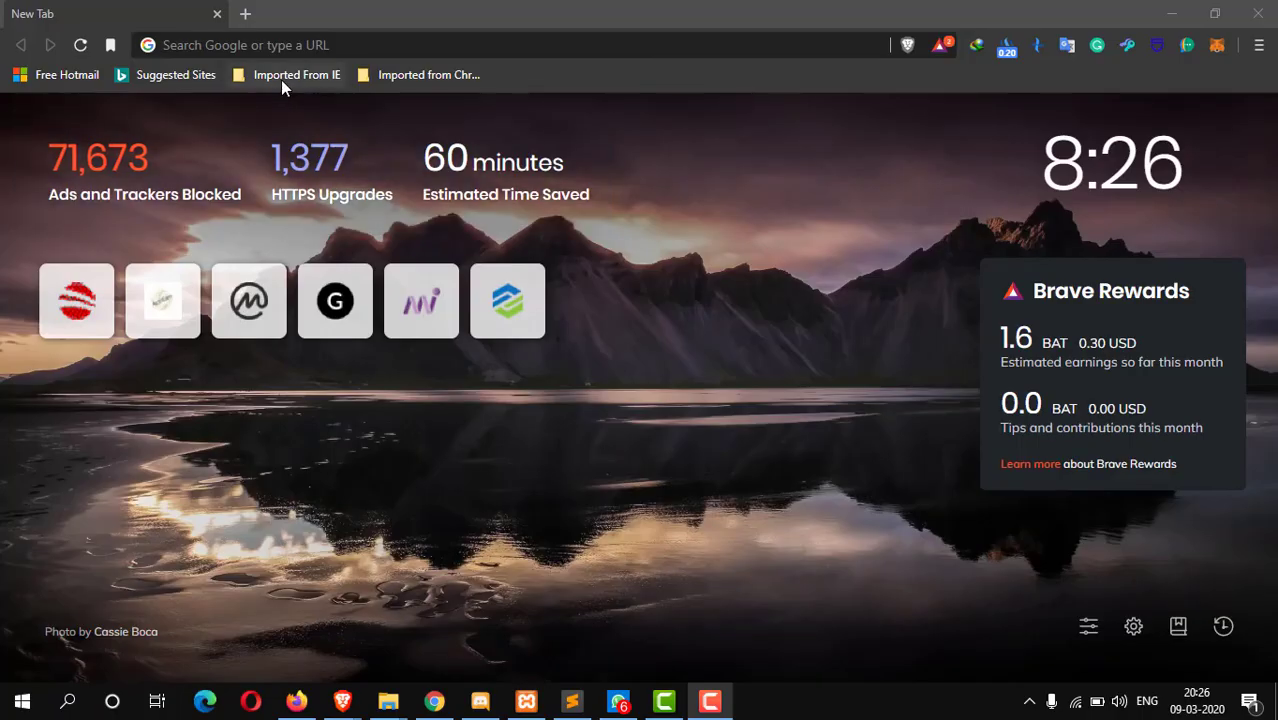
- Load morpher.com/invite/mda455, enter the Gmail address and claim the free tokens
{"action": "type", "text": "https://www.morpher.com/invite/mda455"}
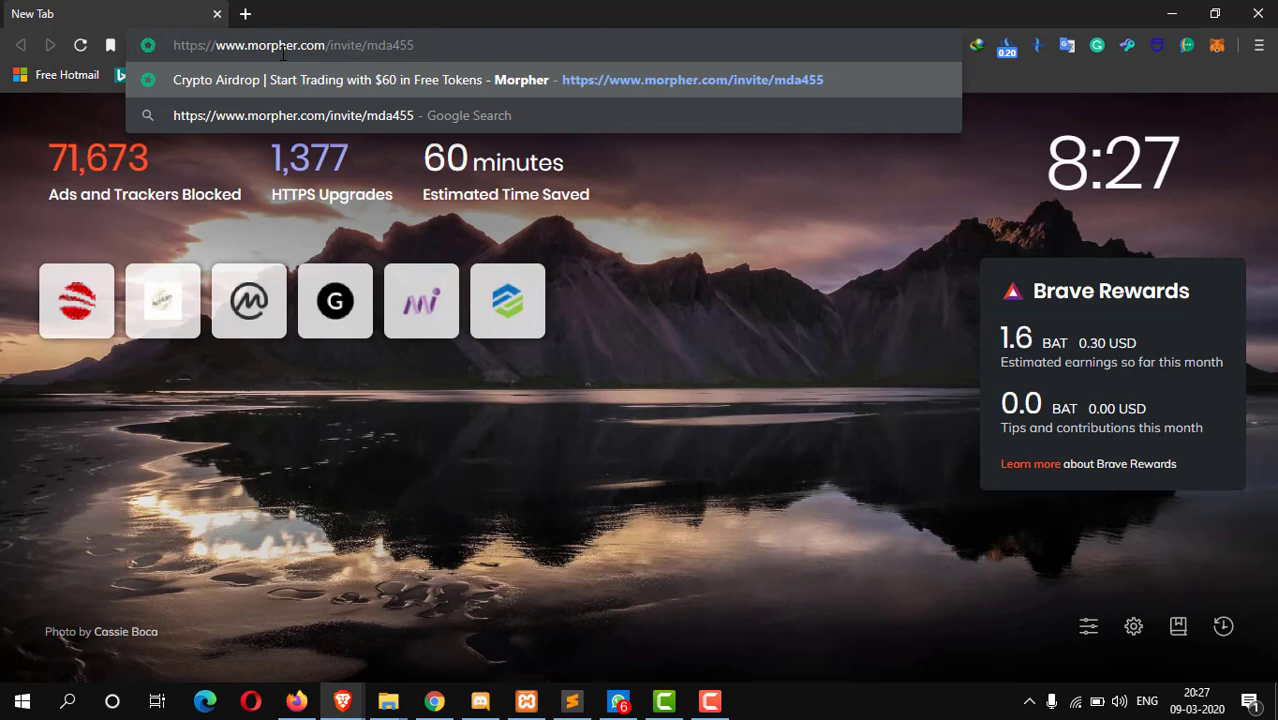
{"action": "key", "text": "Enter"}
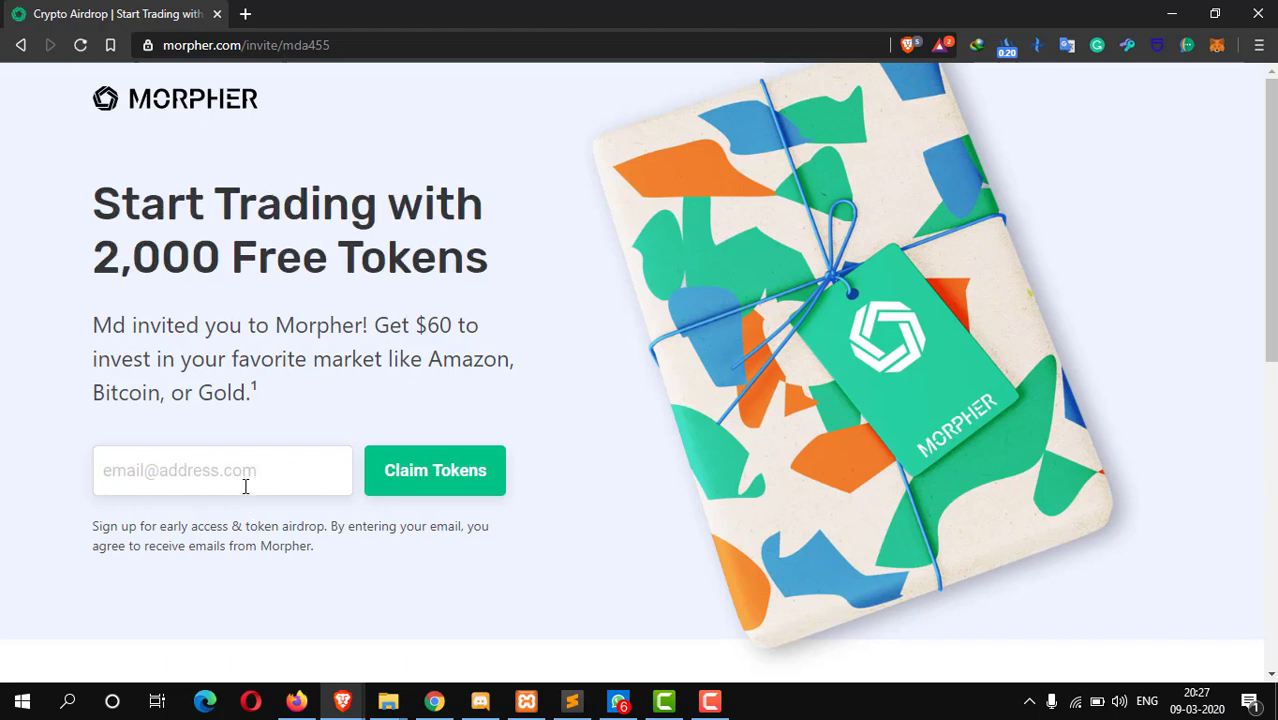
{"action": "left_click", "coordinate": [222, 470]}
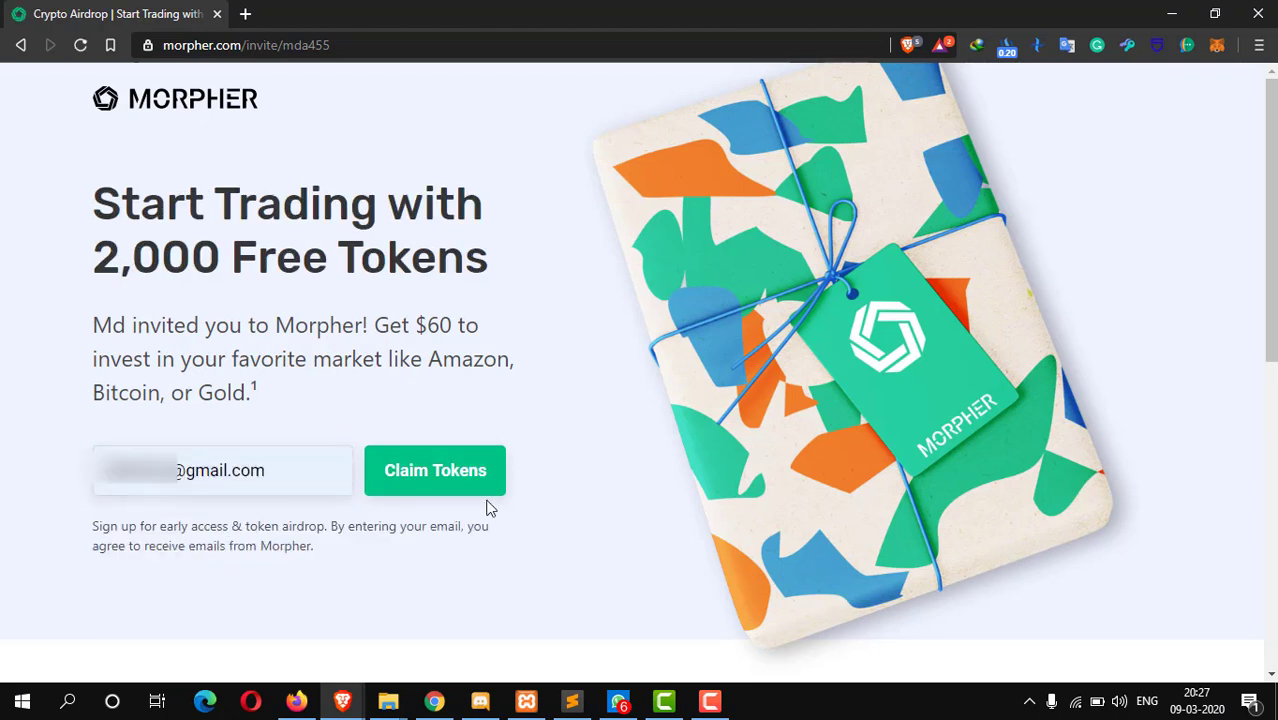
{"action": "left_click", "coordinate": [436, 470]}
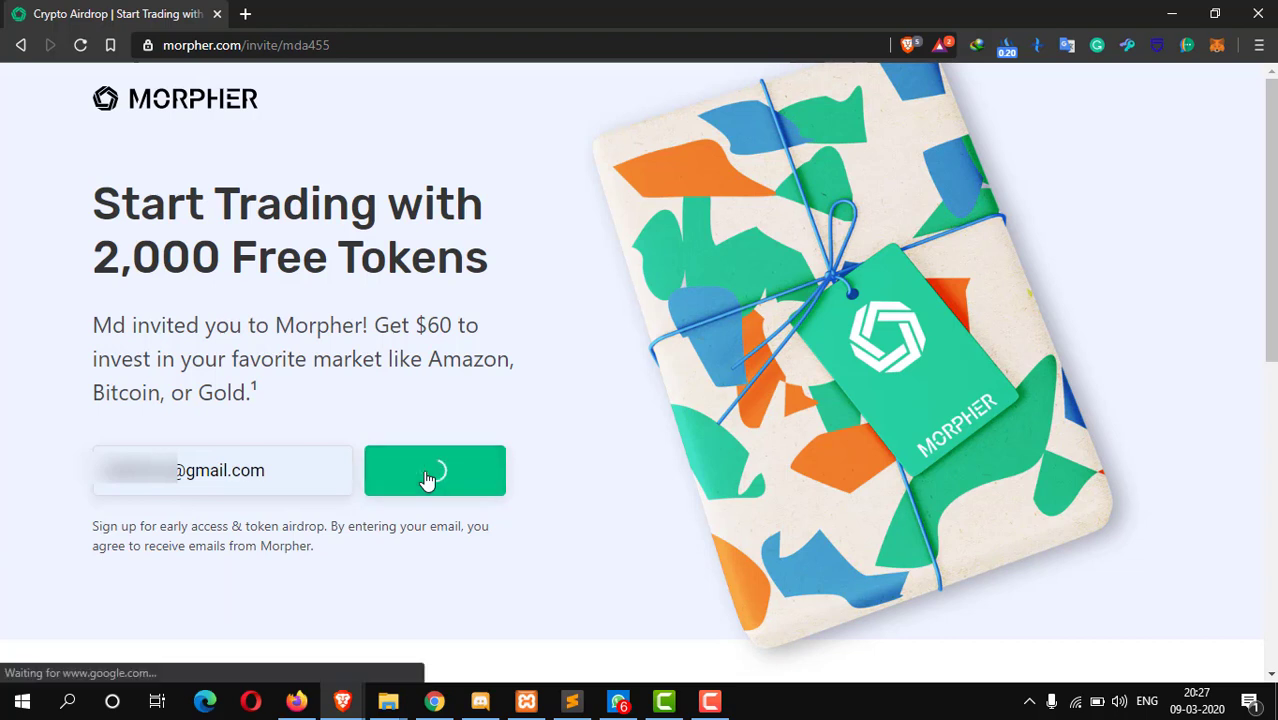
{"action": "left_click", "coordinate": [436, 470]}
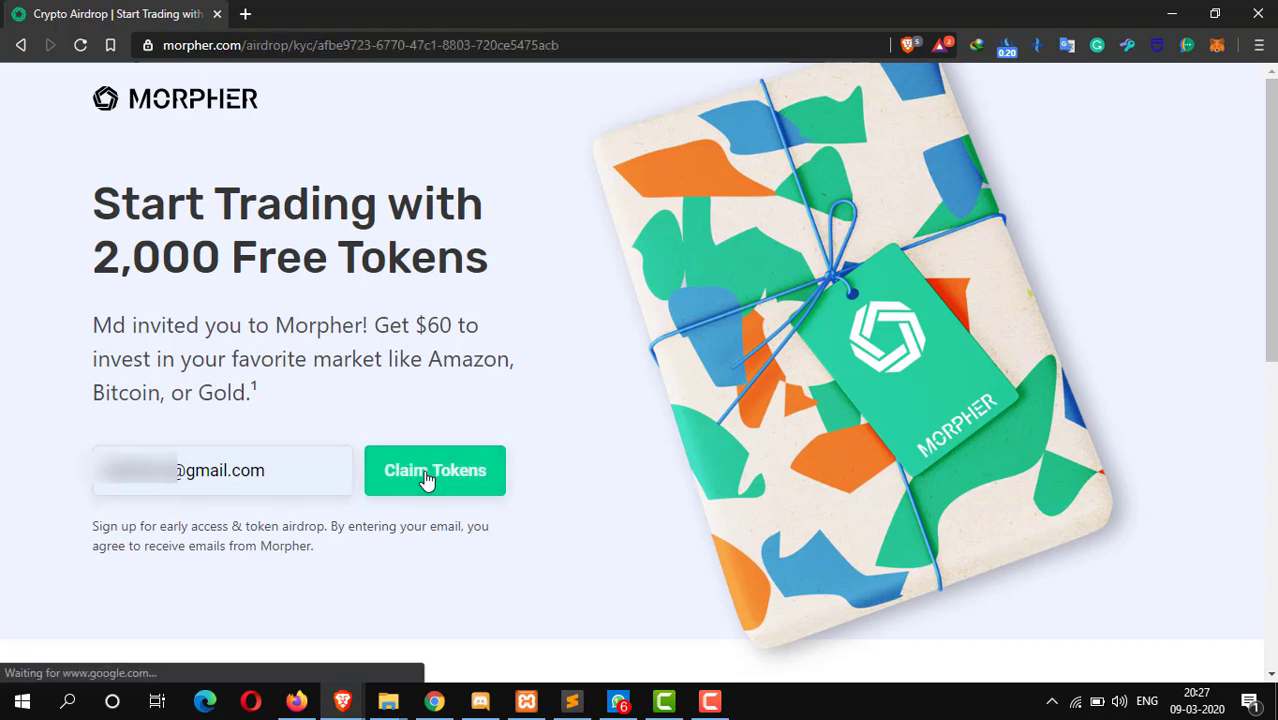
{"action": "left_click", "coordinate": [436, 470]}
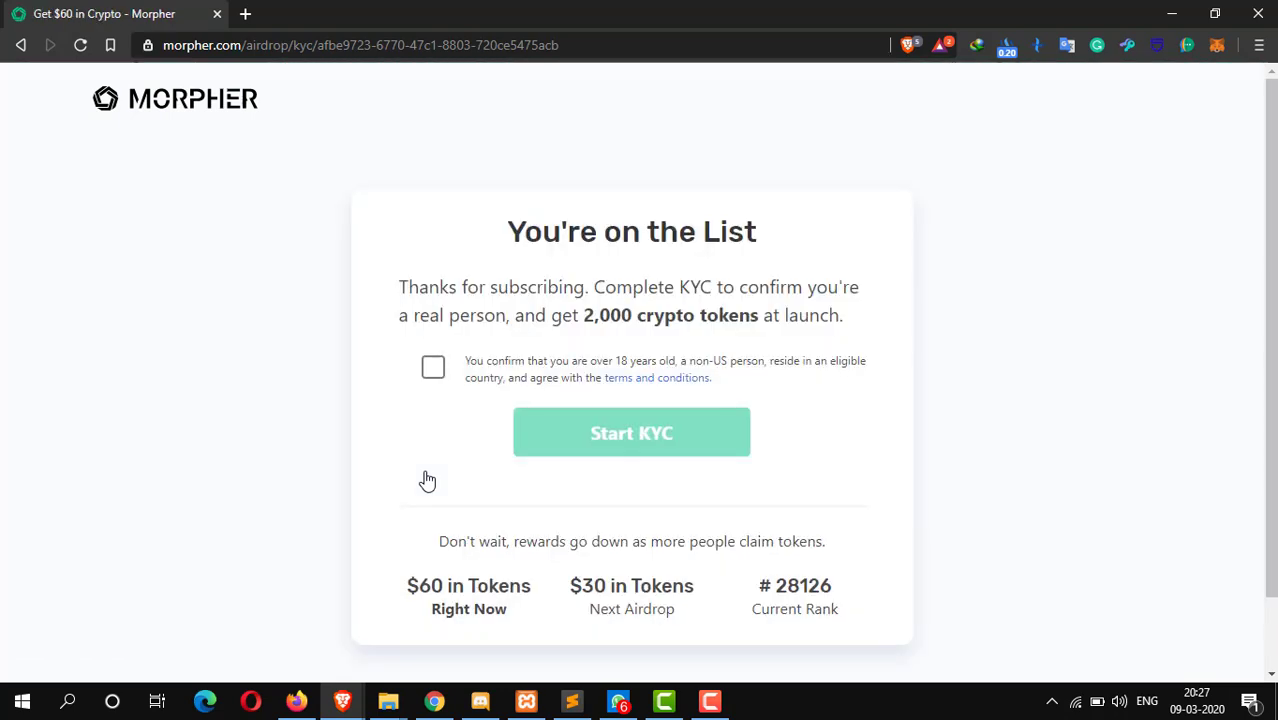
{"action": "mouse_move", "coordinate": [764, 292]}
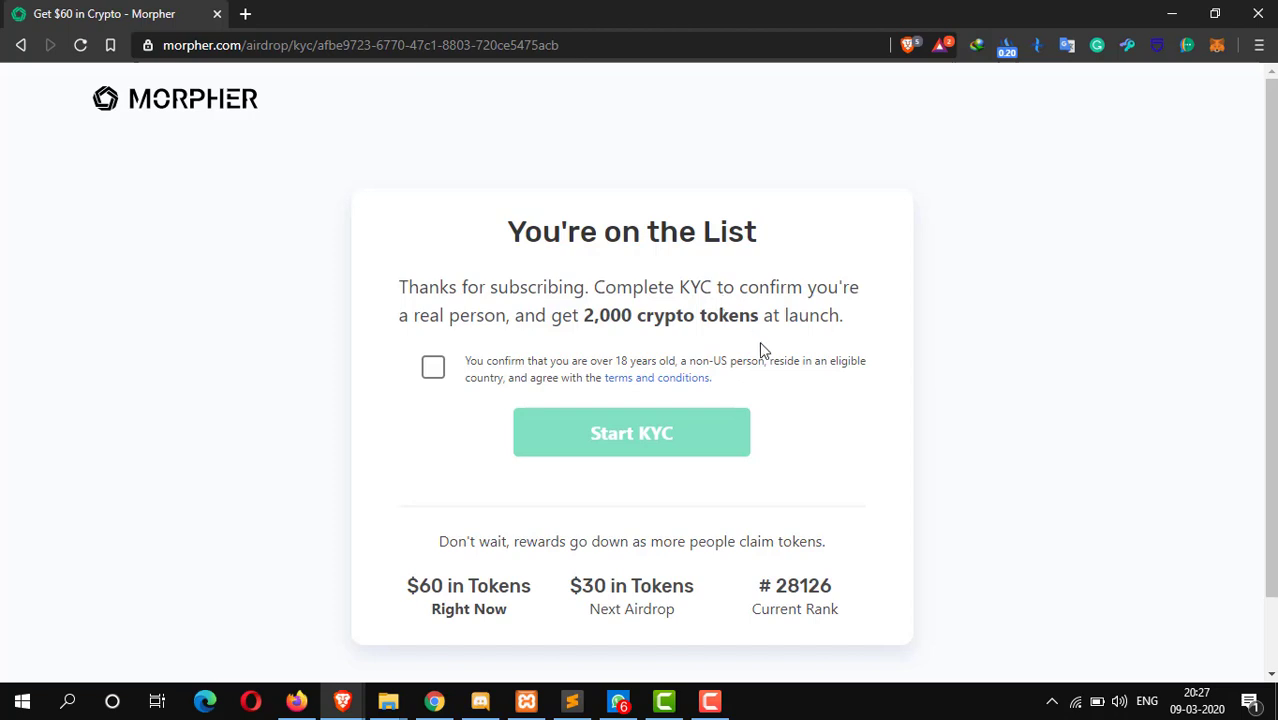
{"action": "mouse_move", "coordinate": [728, 336]}
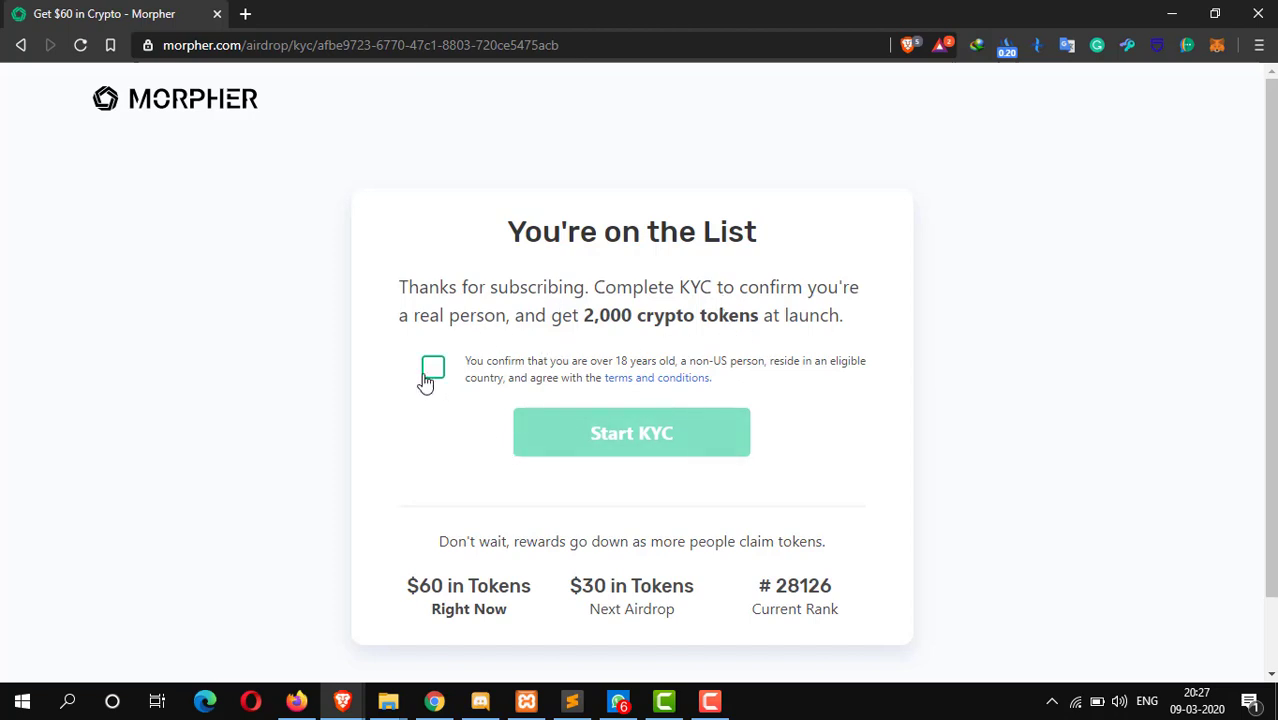
- Confirm age, residency and terms eligibility, then start the KYC verification
{"action": "left_click", "coordinate": [432, 368]}
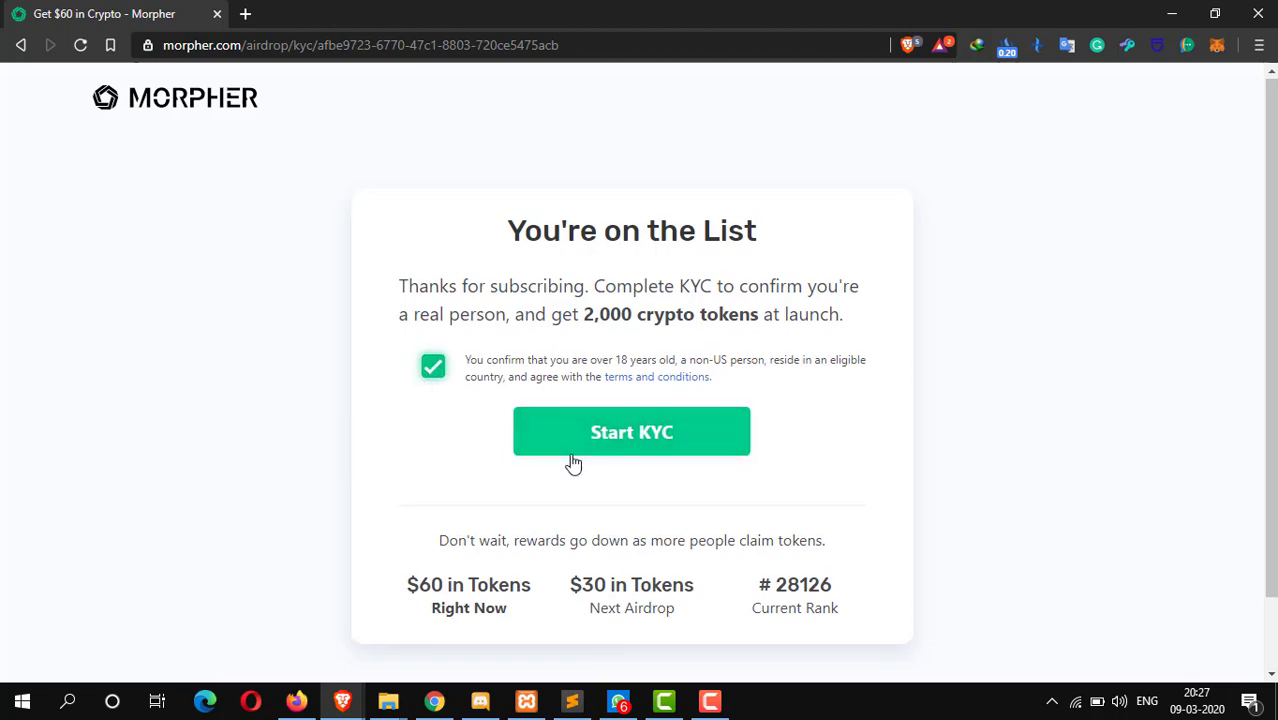
{"action": "left_click", "coordinate": [632, 432]}
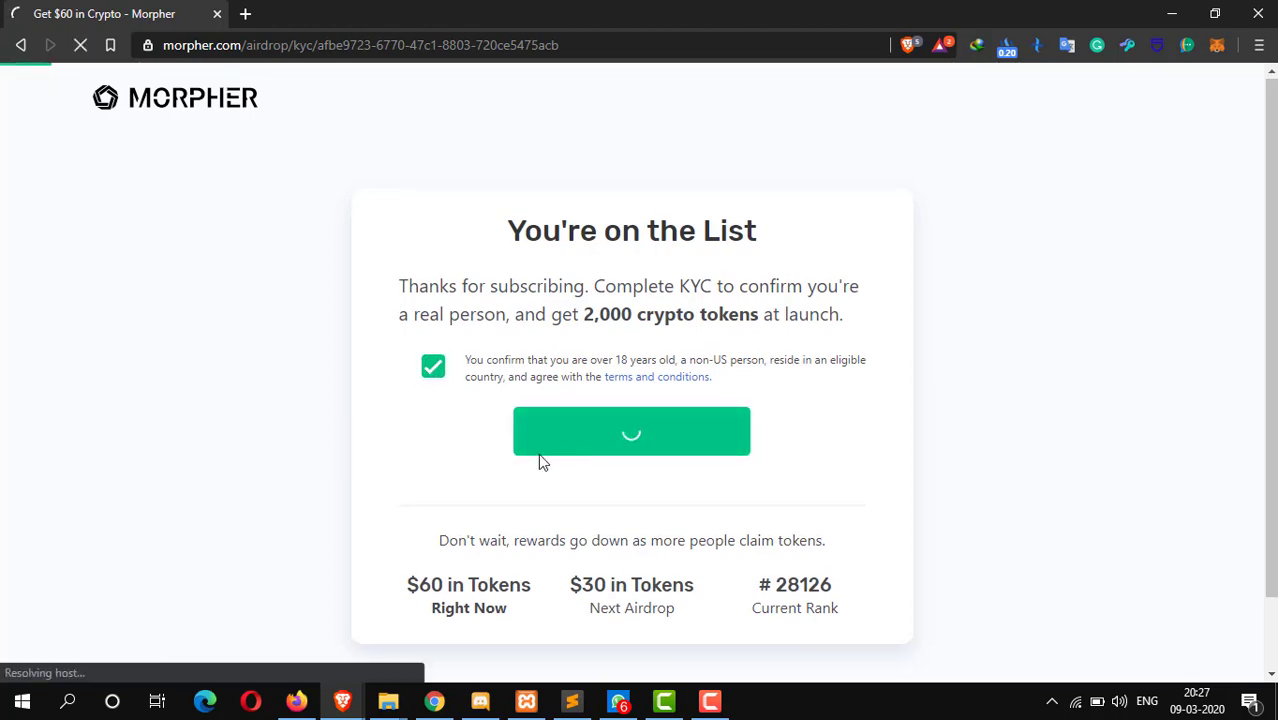
{"action": "left_click", "coordinate": [632, 432]}
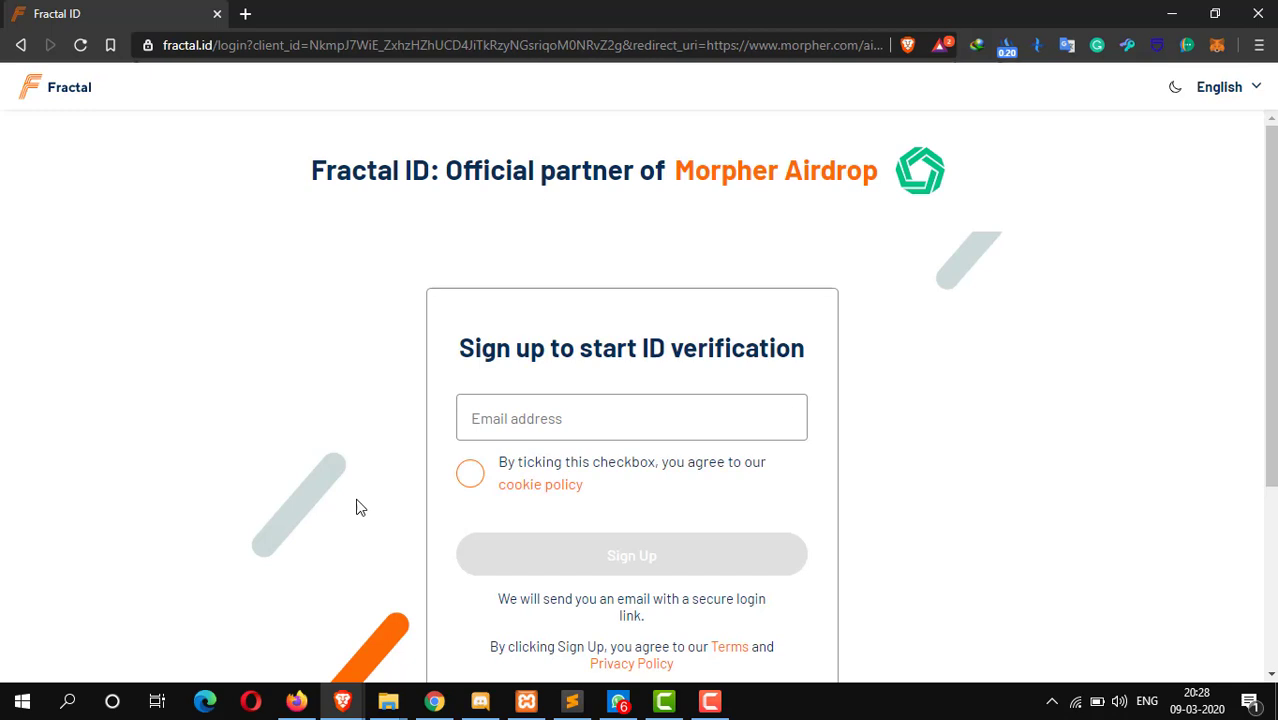
- Sign up on Fractal ID with the email to request a login link, then move to a new tab
{"action": "scroll", "scroll_direction": "down", "scroll_amount": 3}
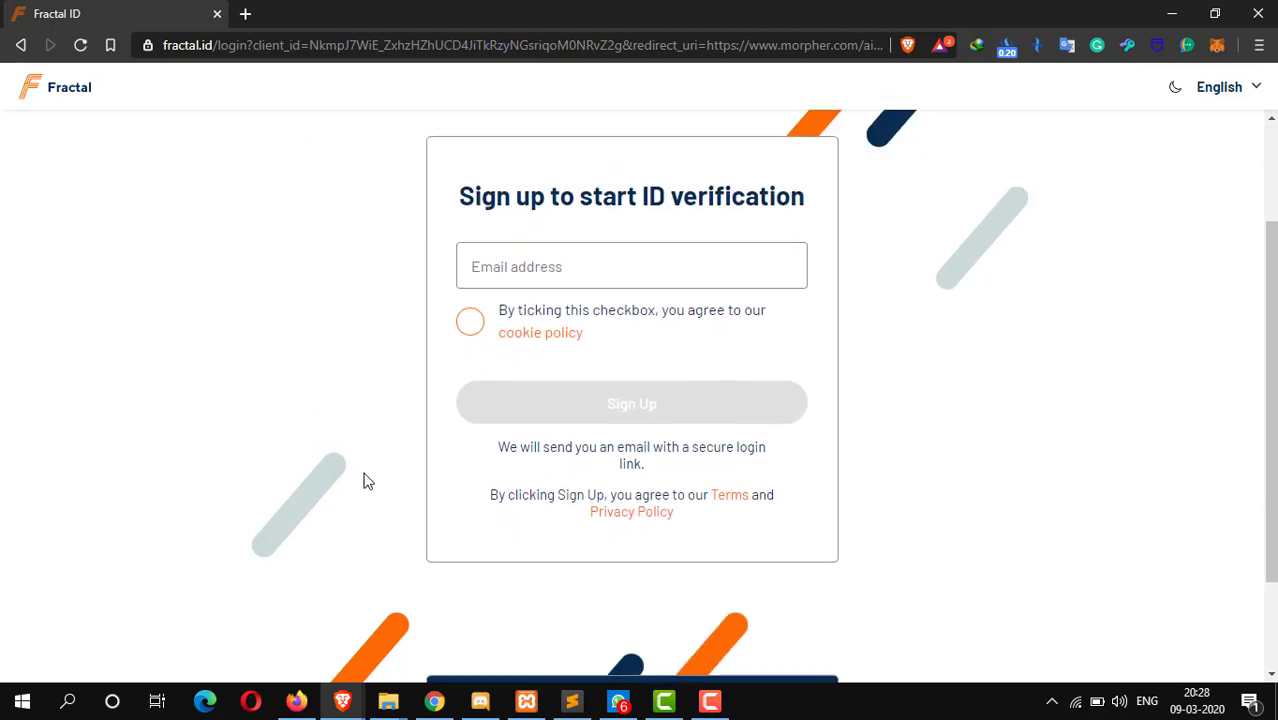
{"action": "left_click", "coordinate": [632, 266]}
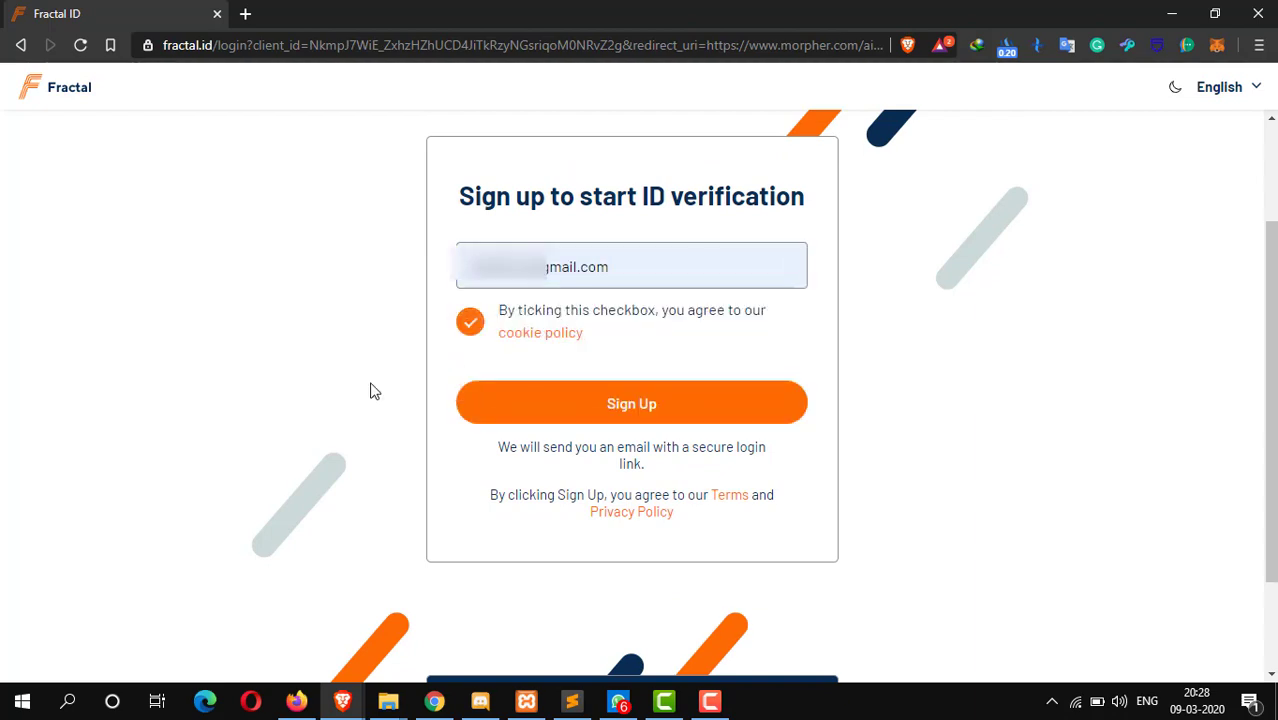
{"action": "mouse_move", "coordinate": [632, 404]}
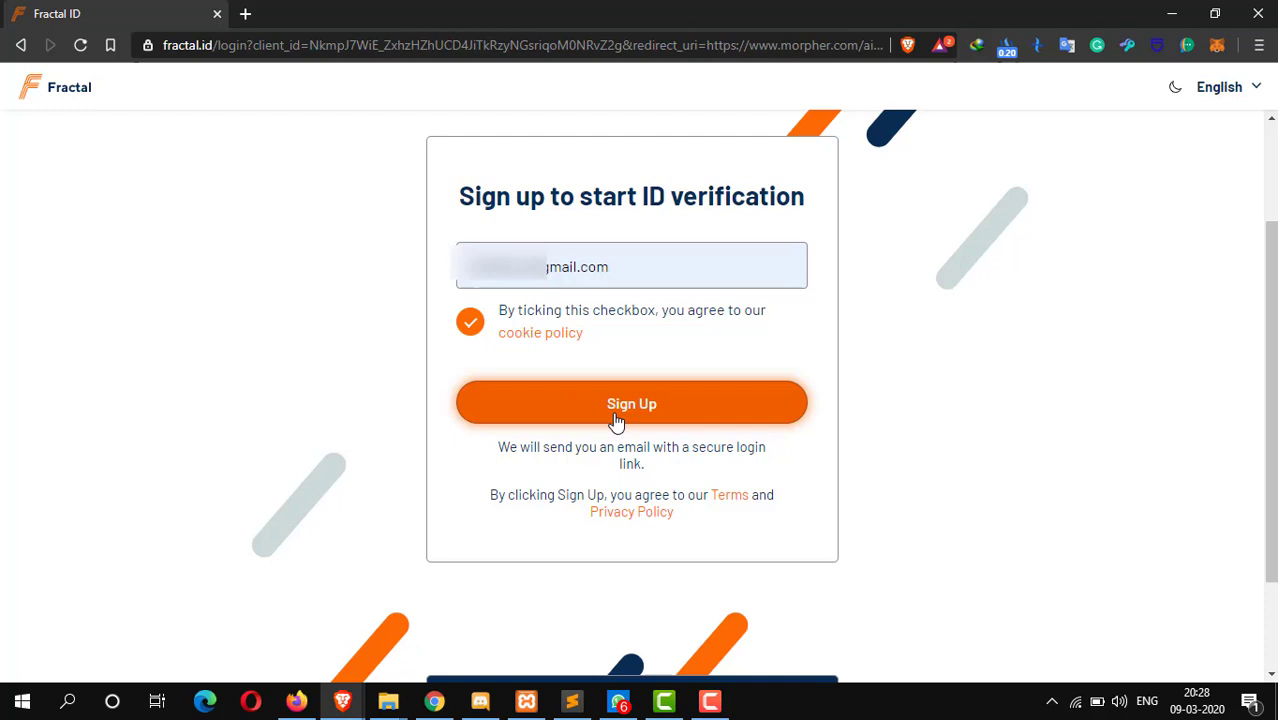
{"action": "left_click", "coordinate": [632, 404]}
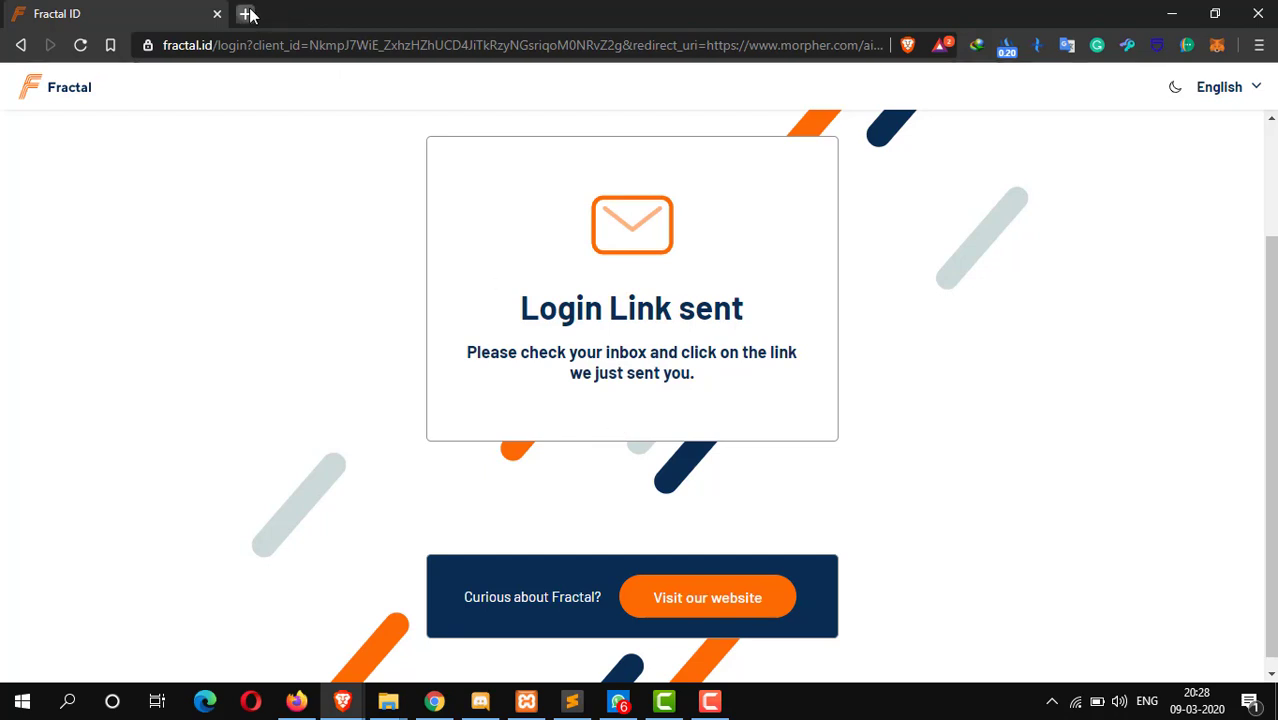
{"action": "left_click", "coordinate": [244, 12]}
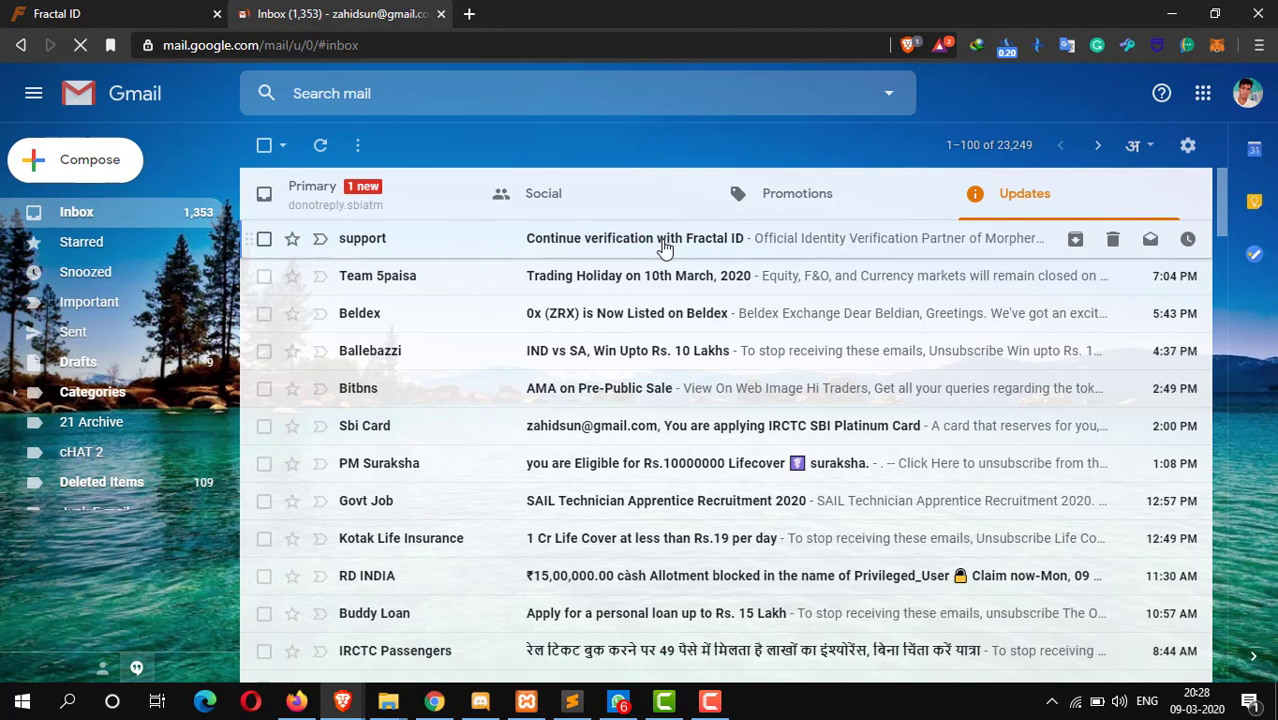
- Open the 'Continue verification with Fractal ID' email and follow its Sign in to Fractal ID link
{"action": "left_click", "coordinate": [636, 238]}
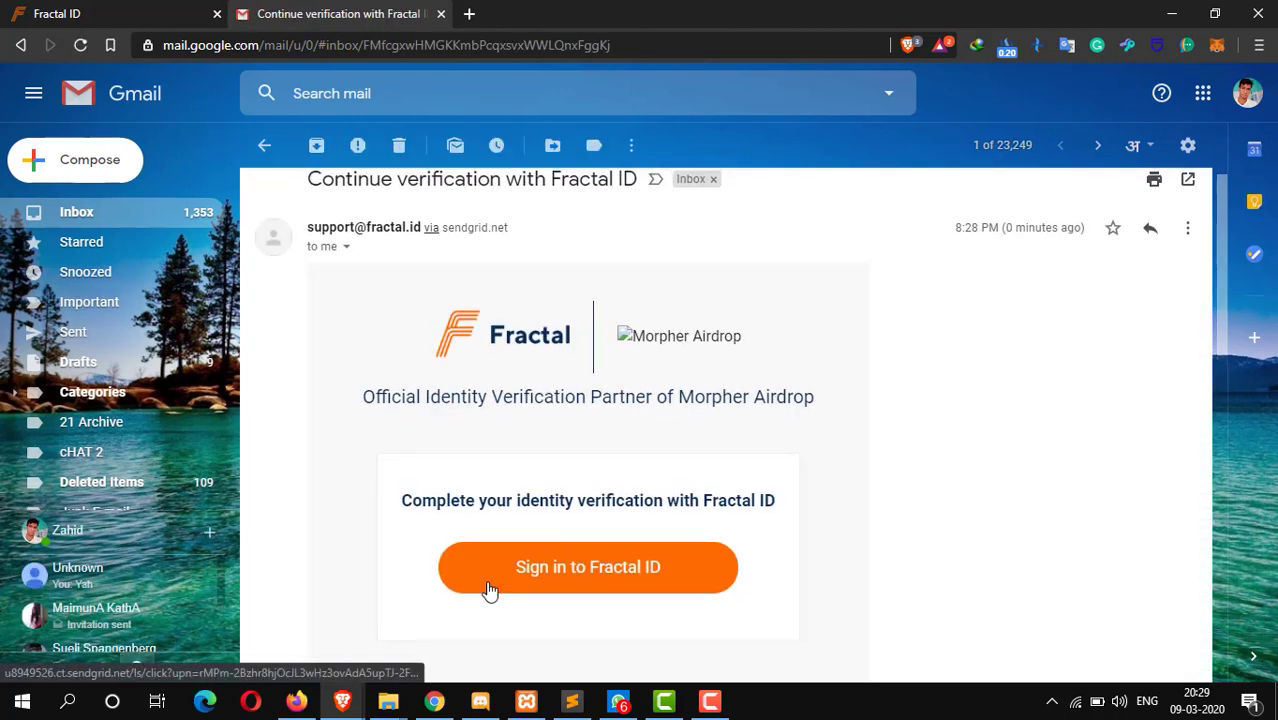
{"action": "scroll", "scroll_direction": "down", "scroll_amount": 3}
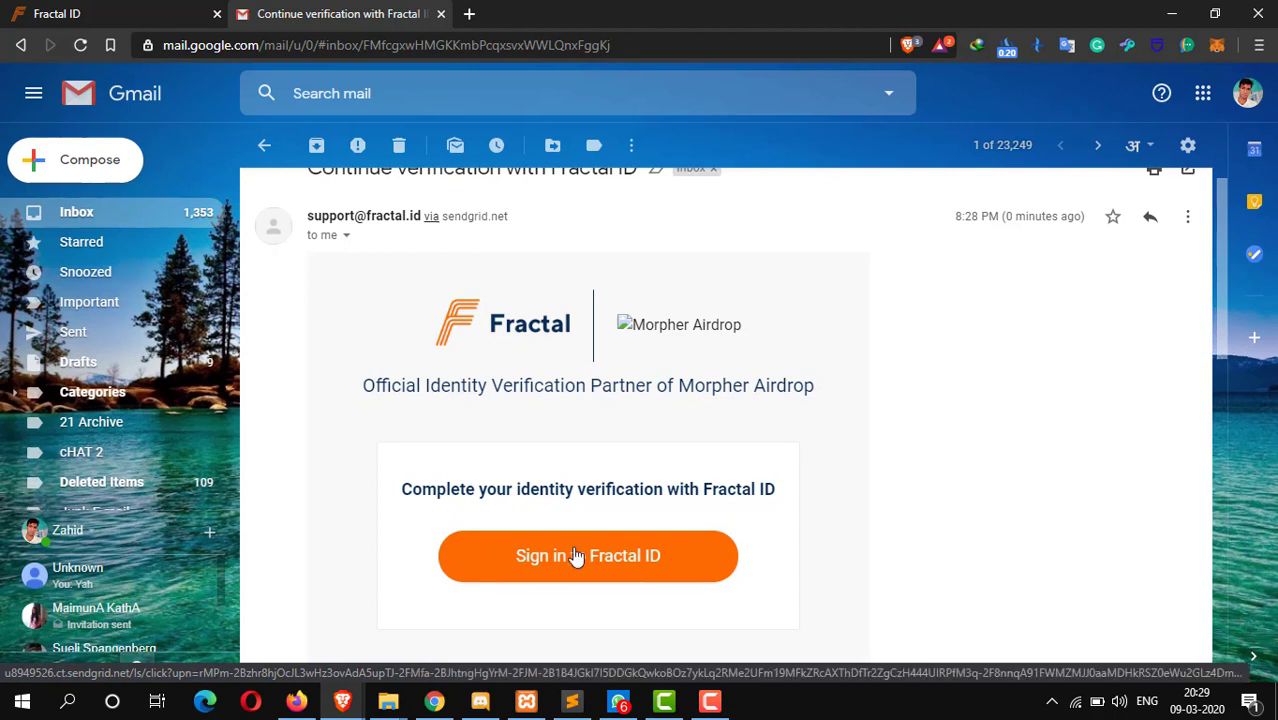
{"action": "left_click", "coordinate": [588, 556]}
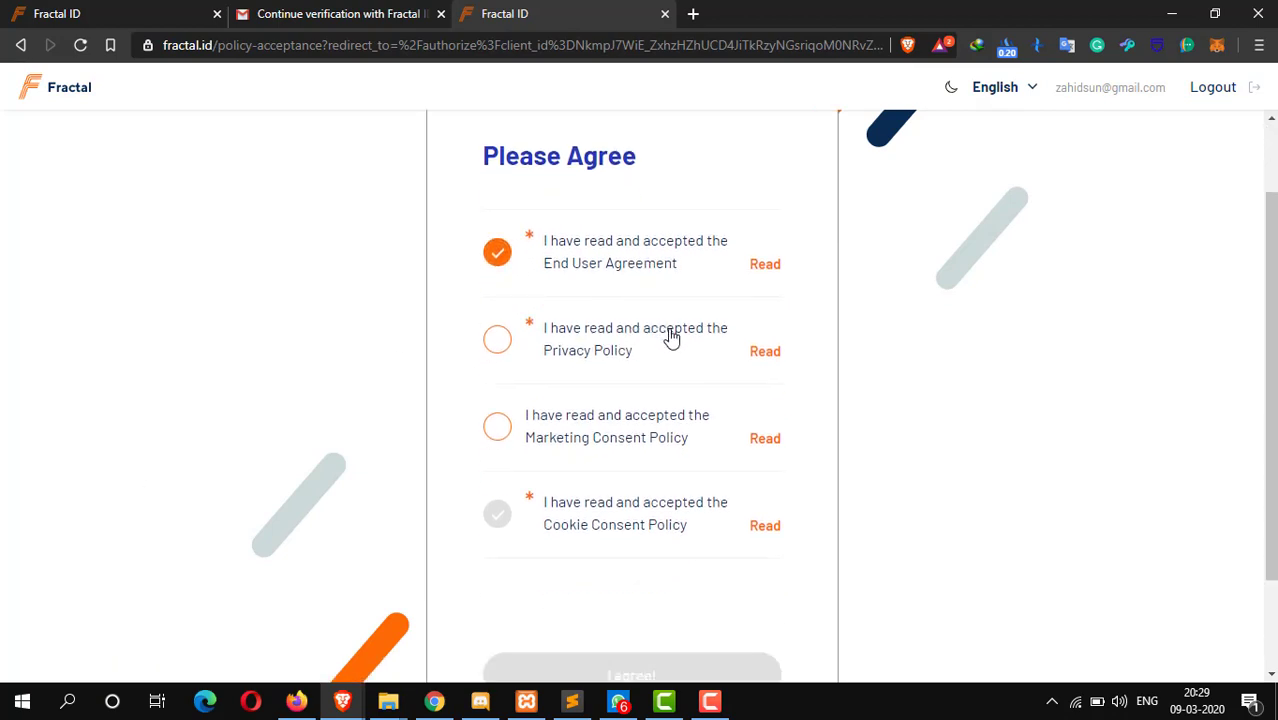
- Accept the Privacy Policy and Marketing Consent Policy and submit with I agree!
{"action": "left_click", "coordinate": [496, 340]}
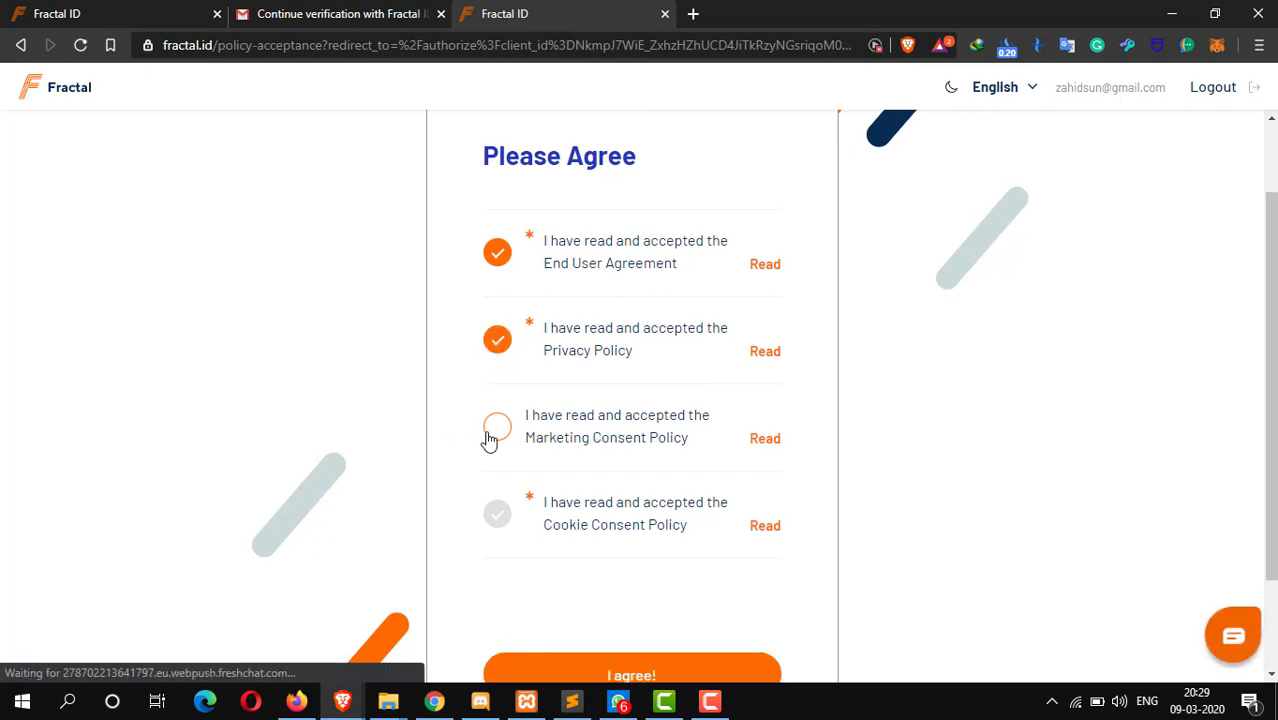
{"action": "left_click", "coordinate": [496, 426]}
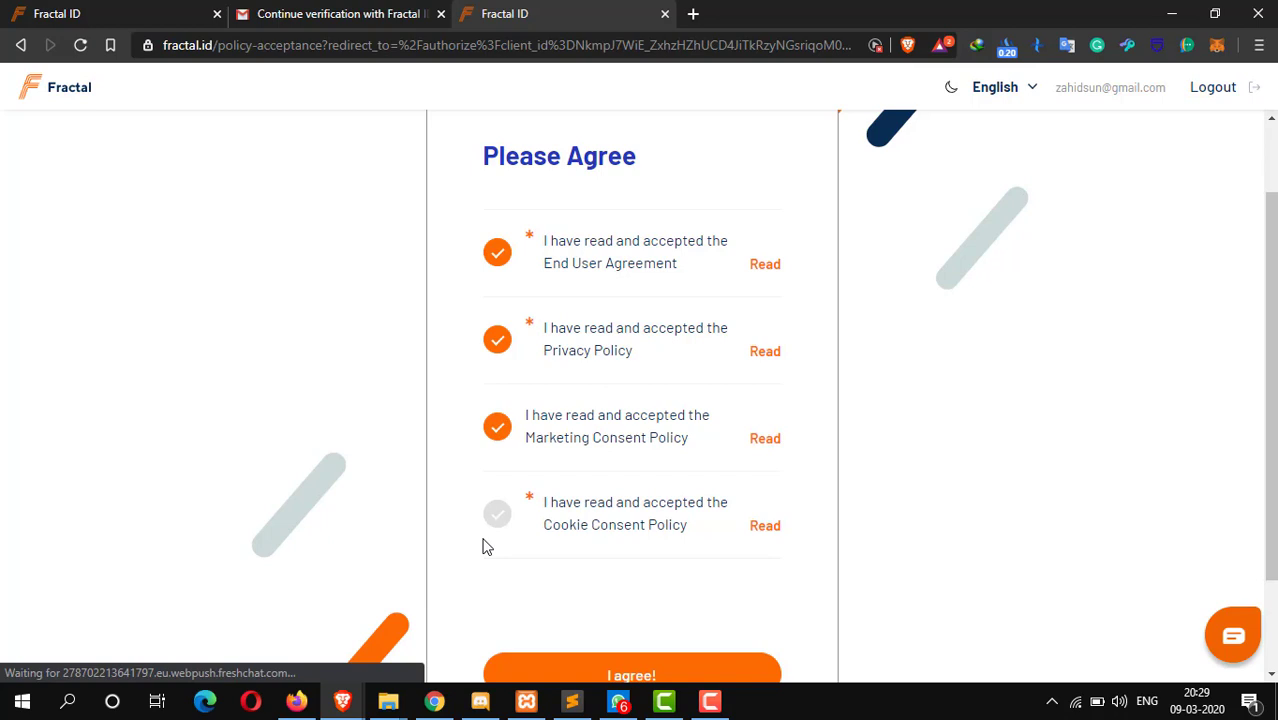
{"action": "scroll", "scroll_direction": "down", "scroll_amount": 3}
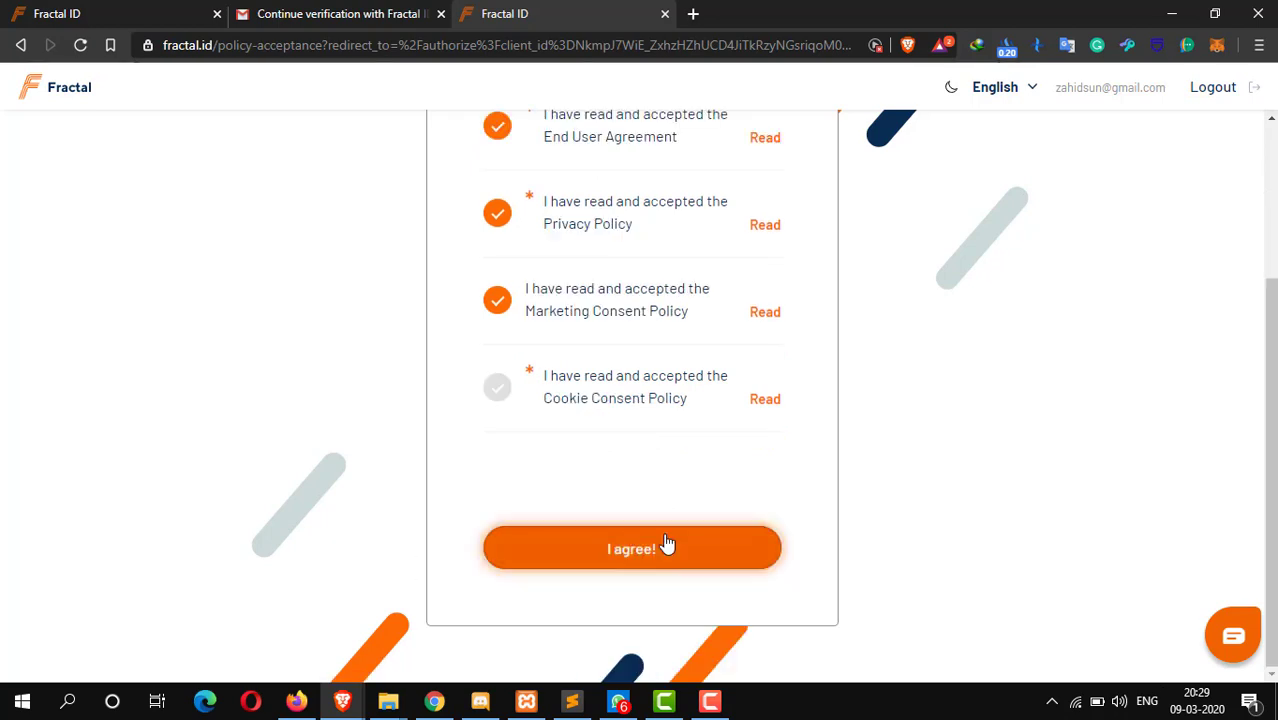
{"action": "left_click", "coordinate": [632, 548]}
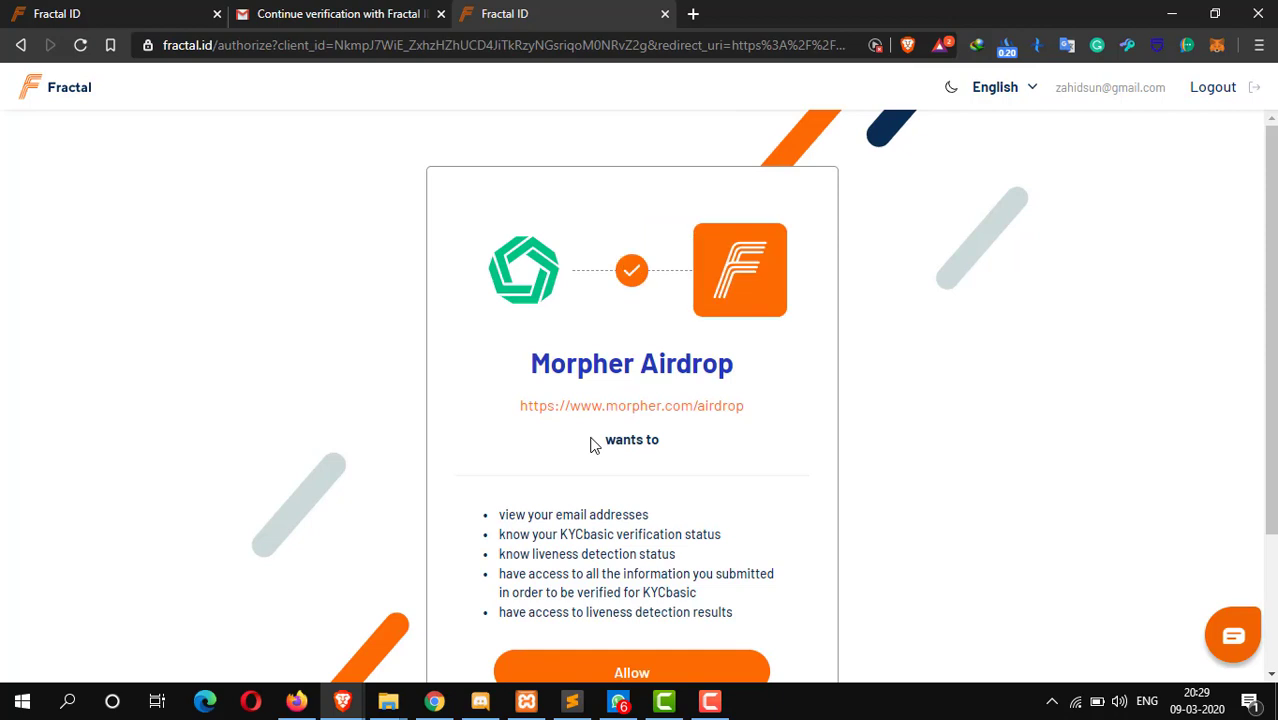
{"action": "mouse_move", "coordinate": [652, 448]}
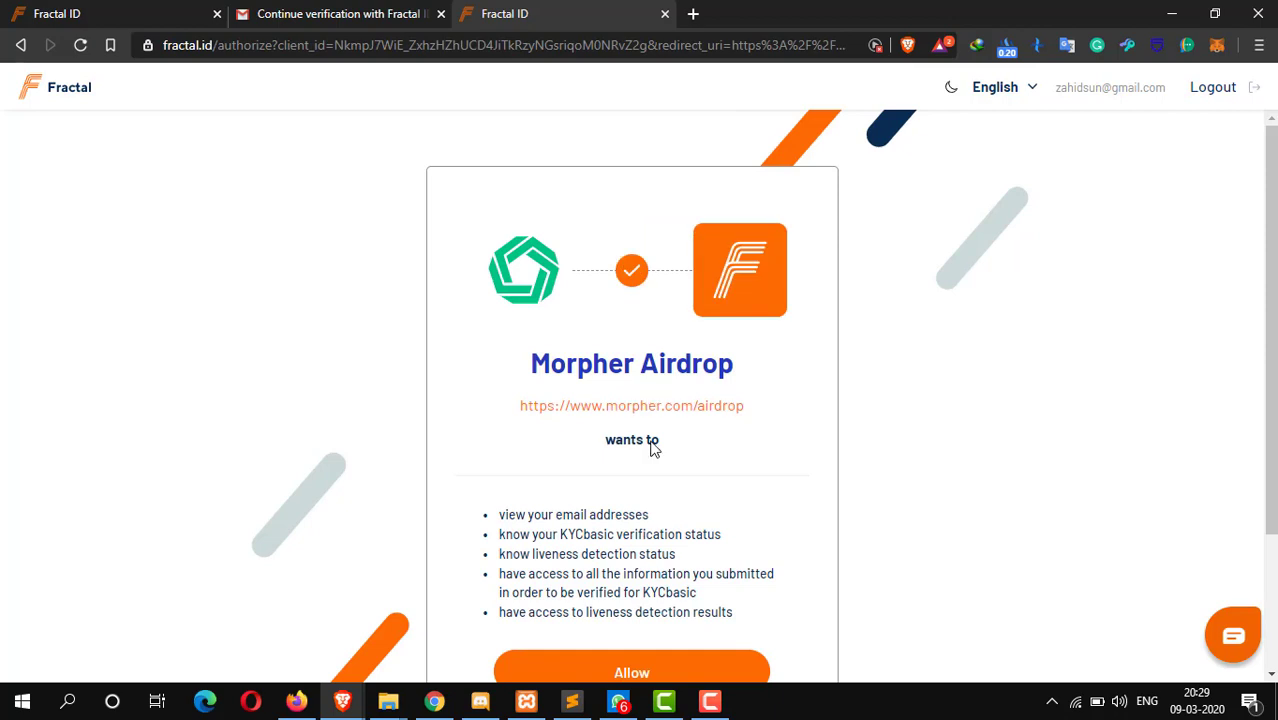
- Allow Morpher Airdrop's request to access email, KYC status and liveness results
{"action": "scroll", "scroll_direction": "down", "scroll_amount": 3}
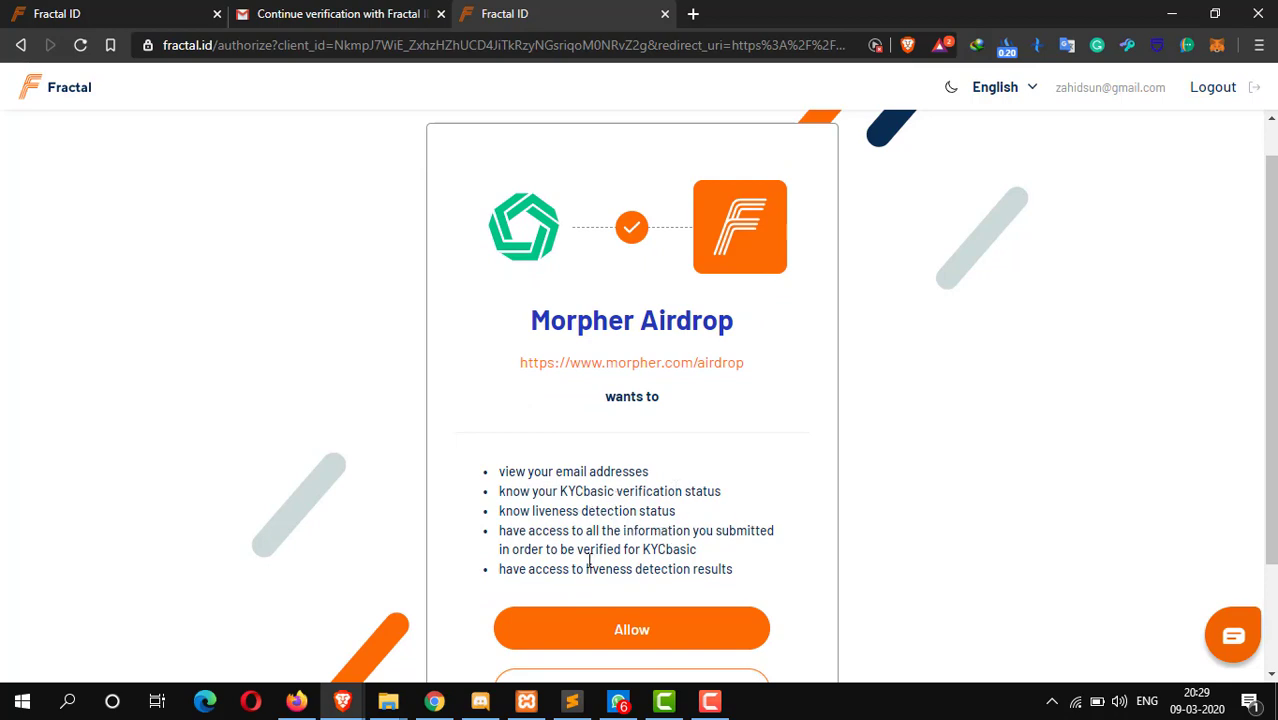
{"action": "scroll", "scroll_direction": "down", "scroll_amount": 3}
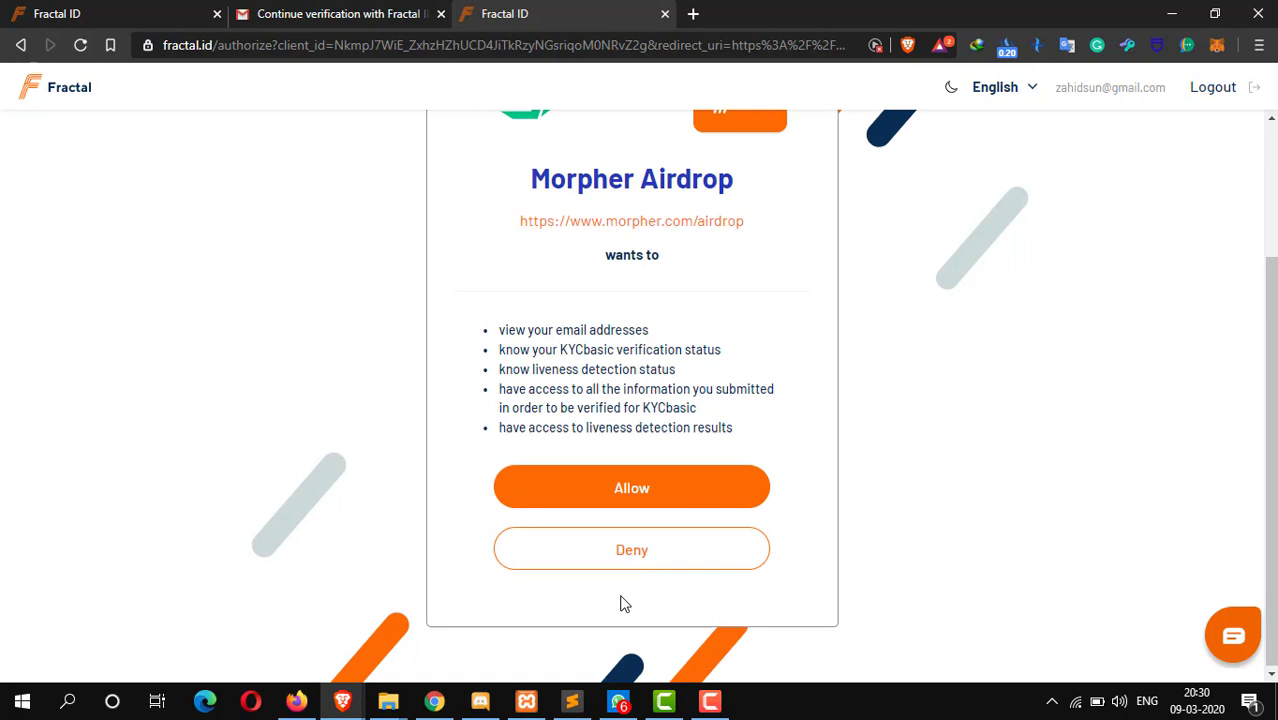
{"action": "left_click", "coordinate": [632, 488]}
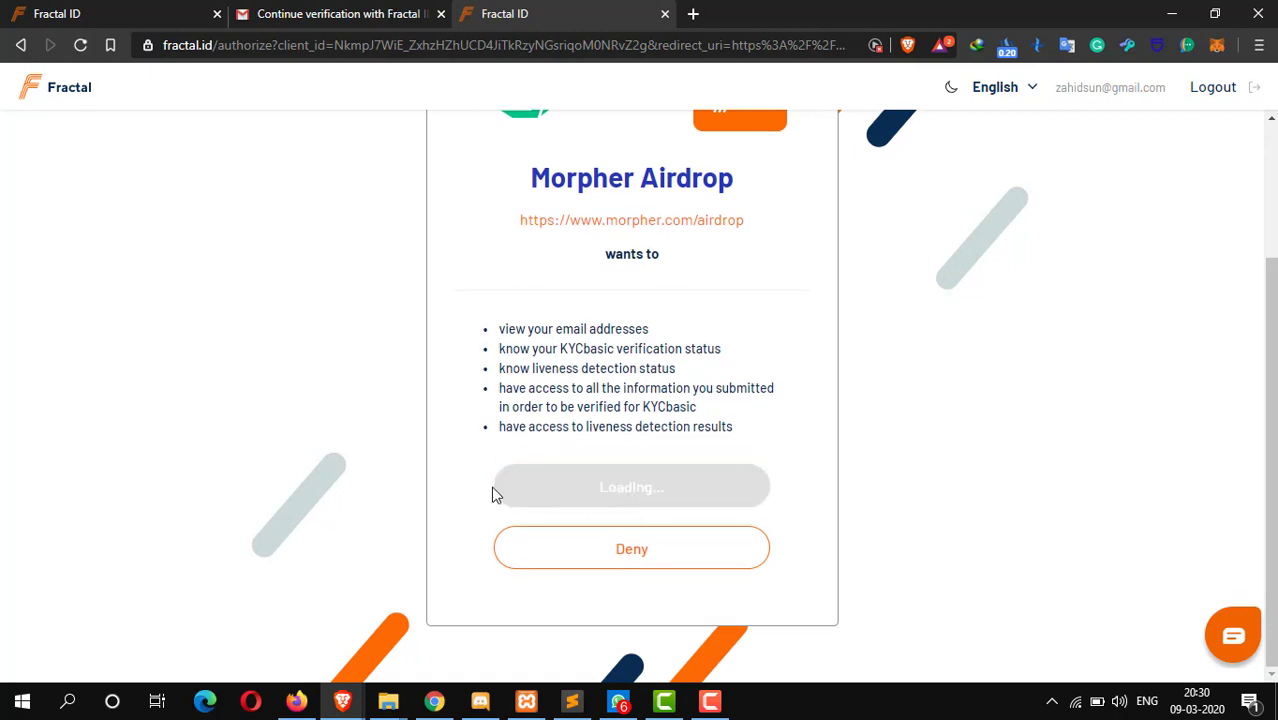
{"action": "left_click", "coordinate": [632, 486]}
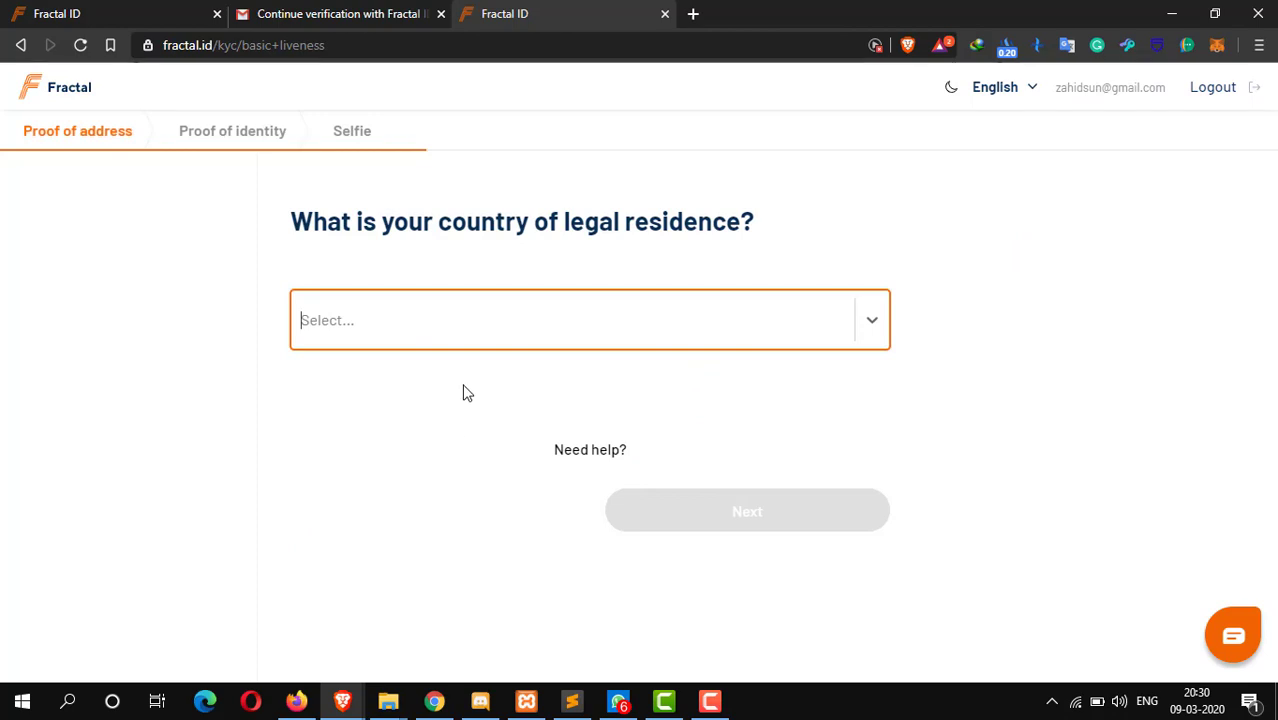
- Set India as the country of legal residence and continue to proof of identity
{"action": "left_click", "coordinate": [576, 320]}
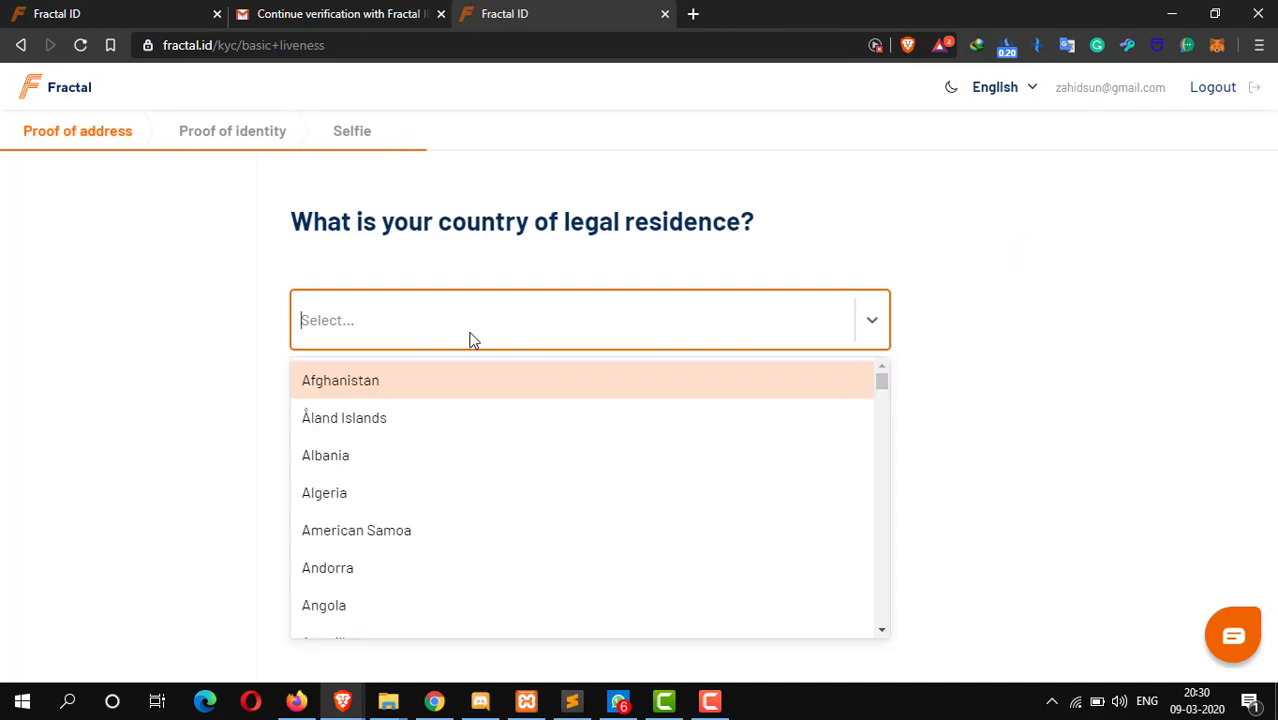
{"action": "type", "text": "ind"}
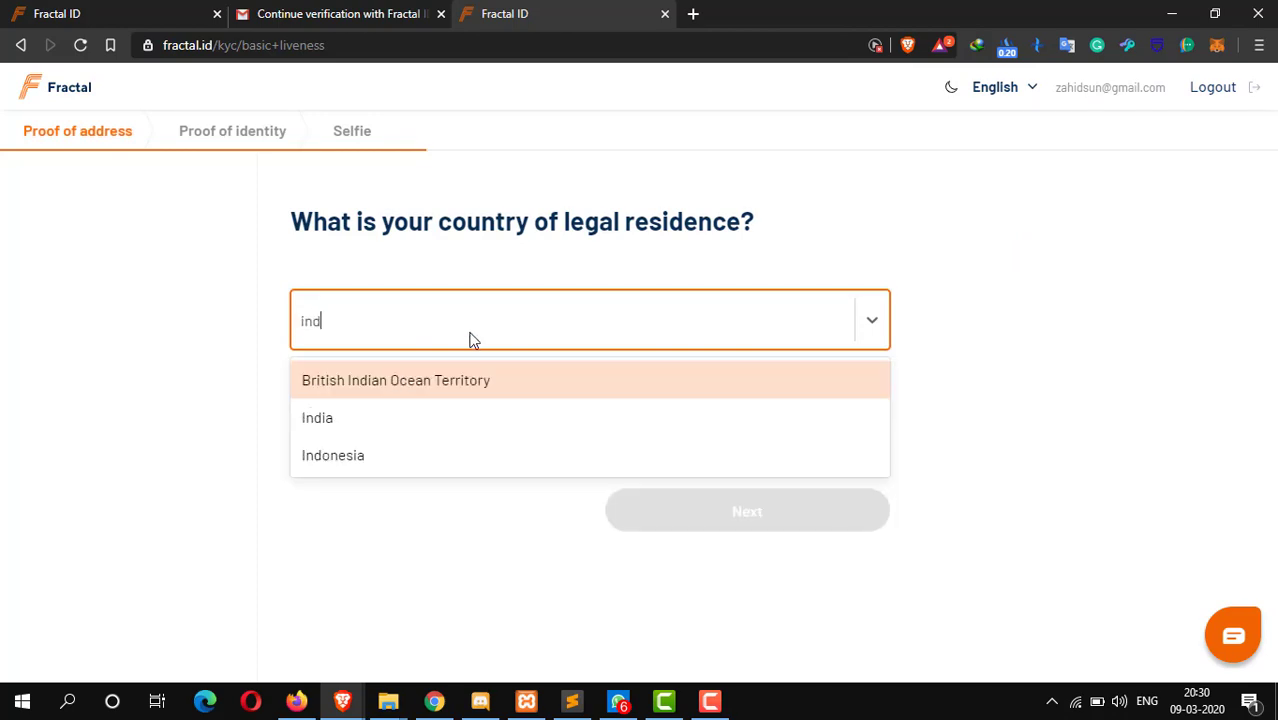
{"action": "left_click", "coordinate": [316, 418]}
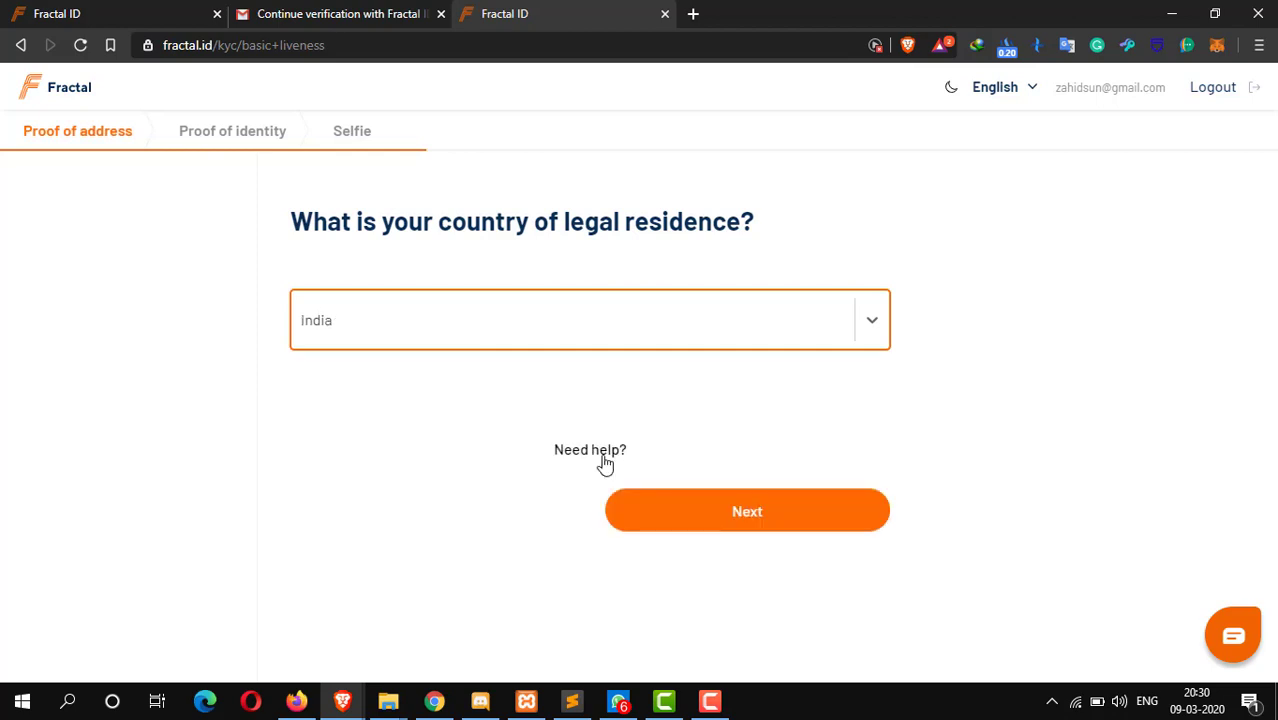
{"action": "left_click", "coordinate": [748, 510]}
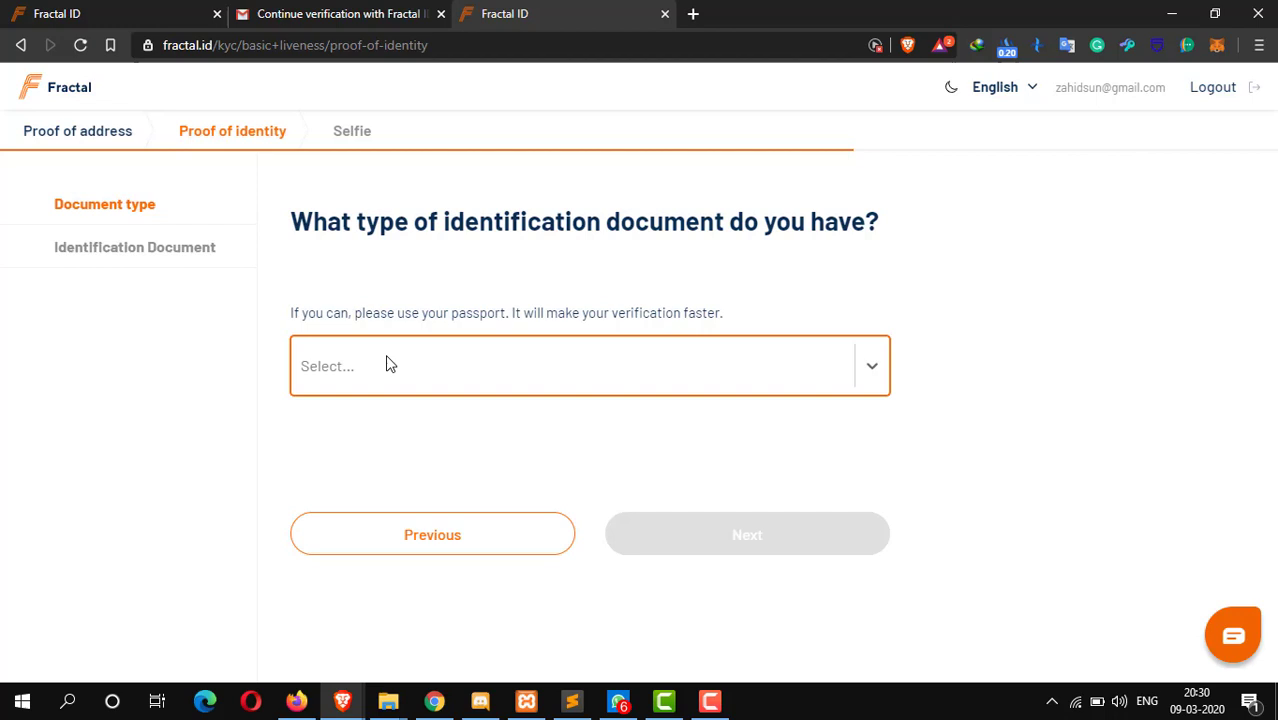
- Choose National ID as the identification document type and continue to the document step
{"action": "left_click", "coordinate": [588, 364]}
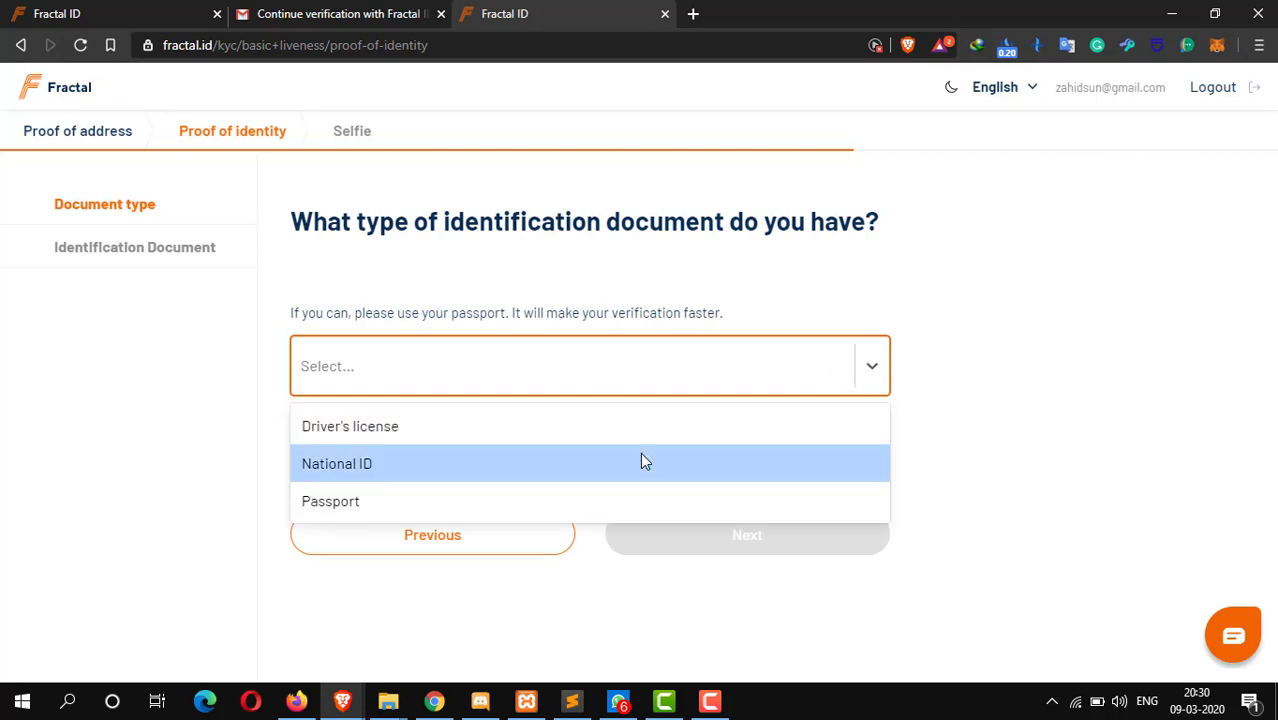
{"action": "left_click", "coordinate": [336, 464]}
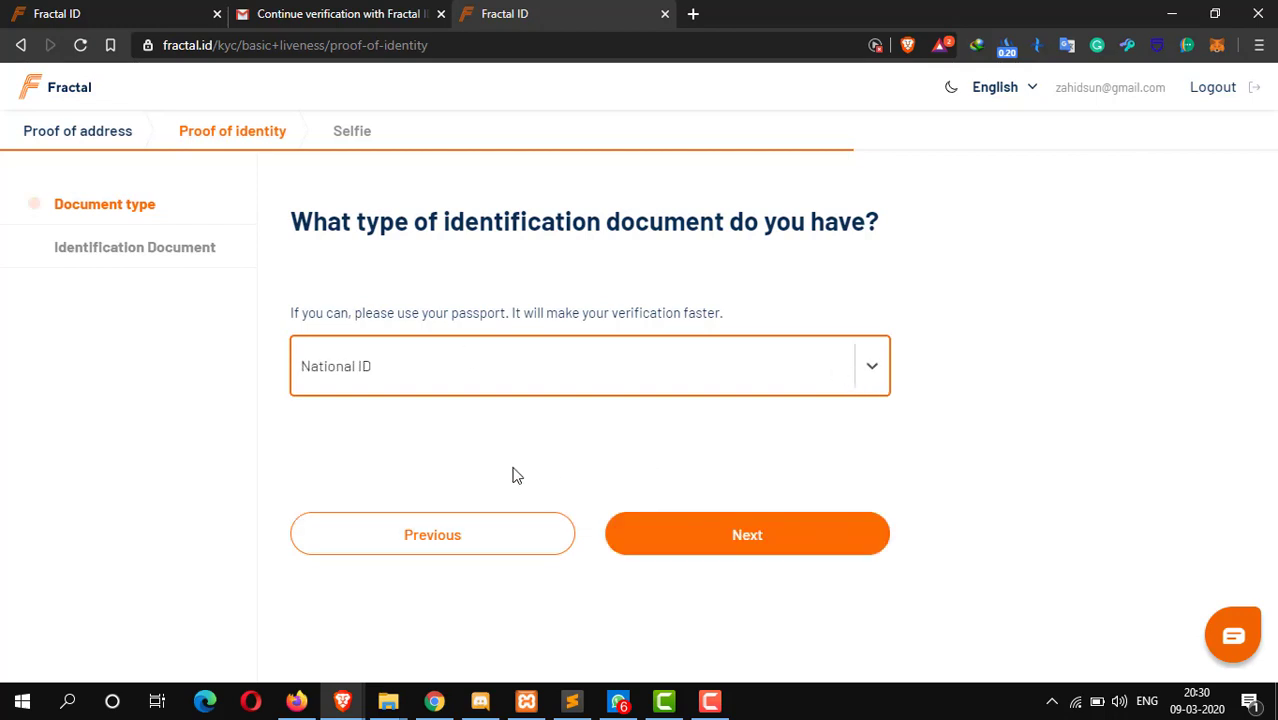
{"action": "left_click", "coordinate": [748, 534]}
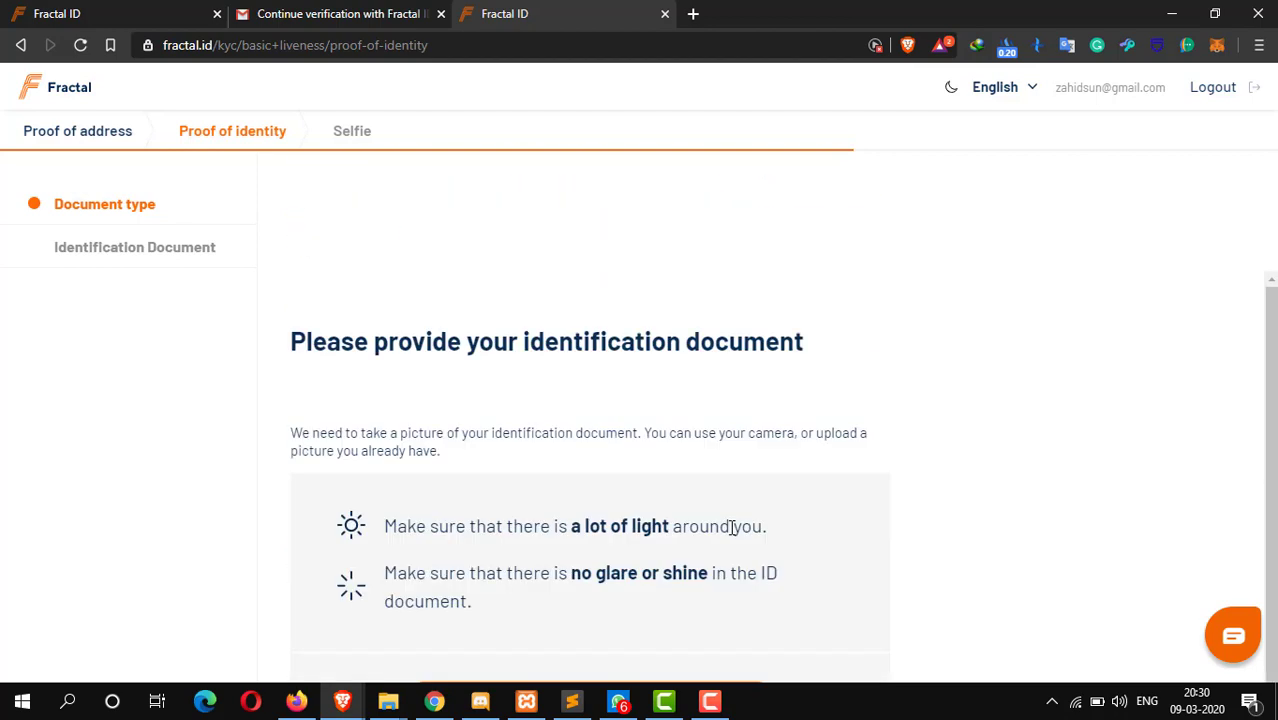
{"action": "scroll", "scroll_direction": "down", "scroll_amount": 3}
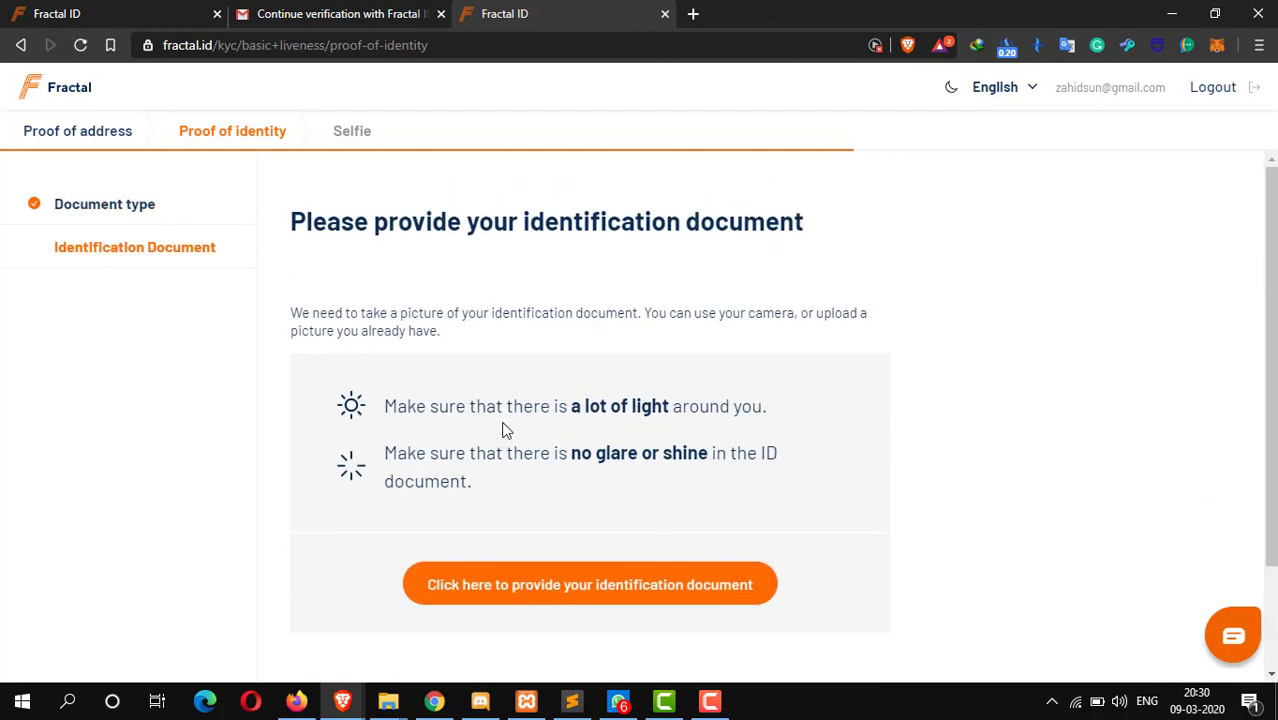
{"action": "mouse_move", "coordinate": [546, 456]}
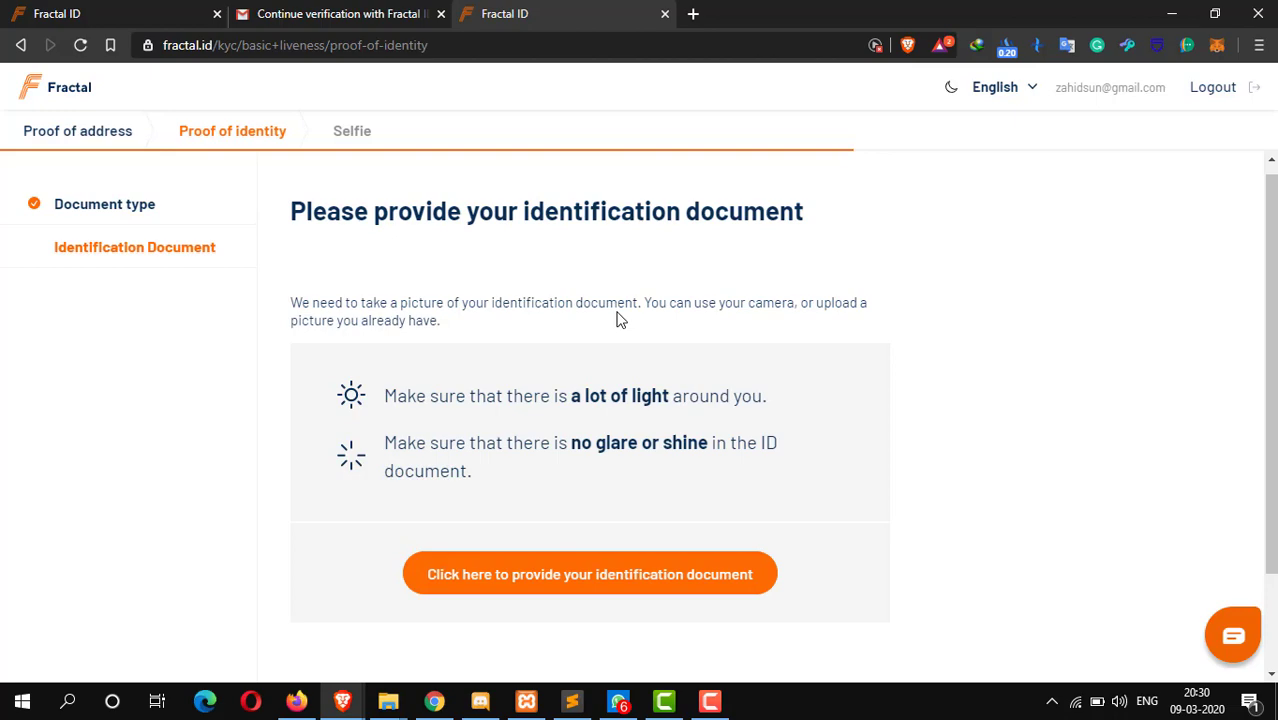
{"action": "mouse_move", "coordinate": [400, 364]}
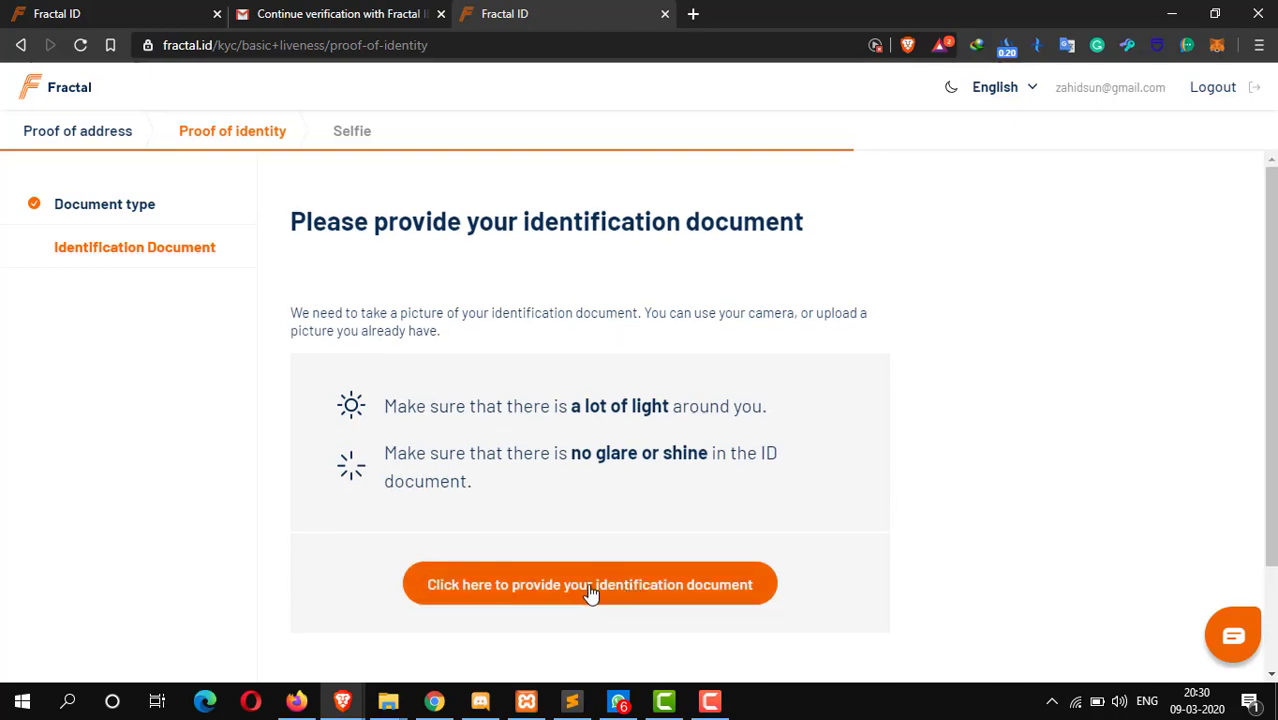
- Choose to provide the identification document by uploading an existing picture
{"action": "left_click", "coordinate": [590, 584]}
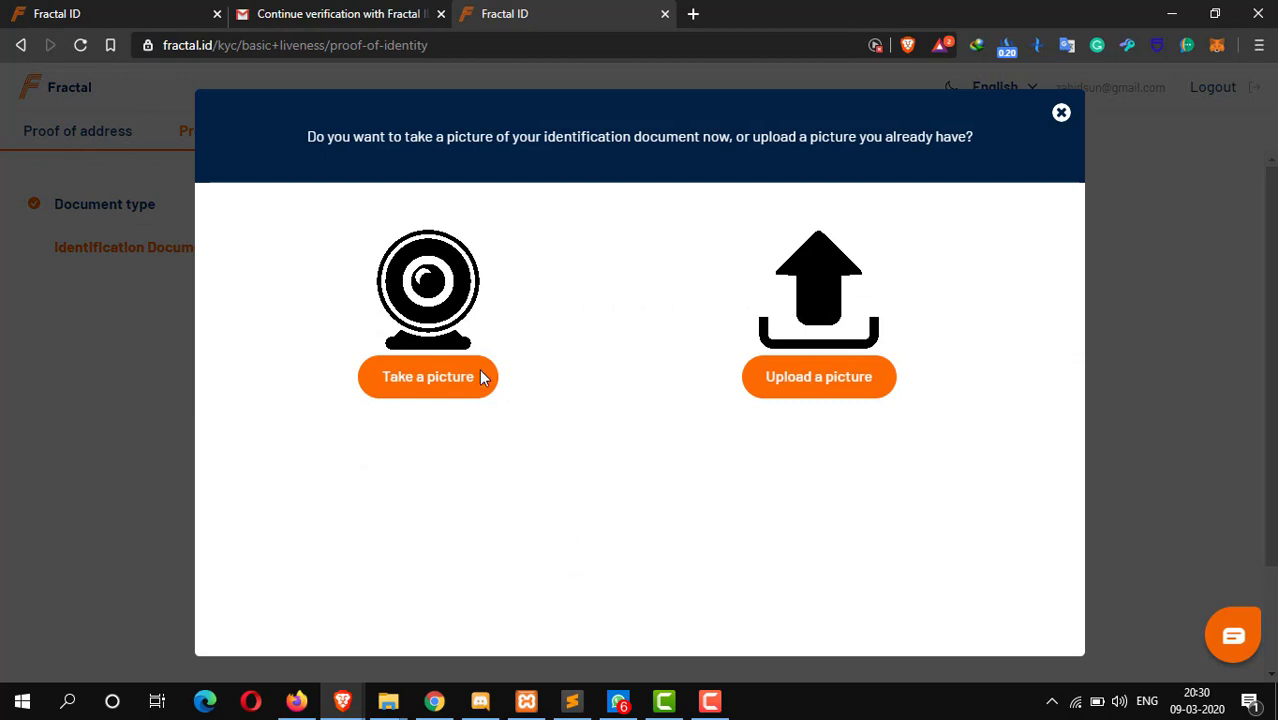
{"action": "mouse_move", "coordinate": [468, 398]}
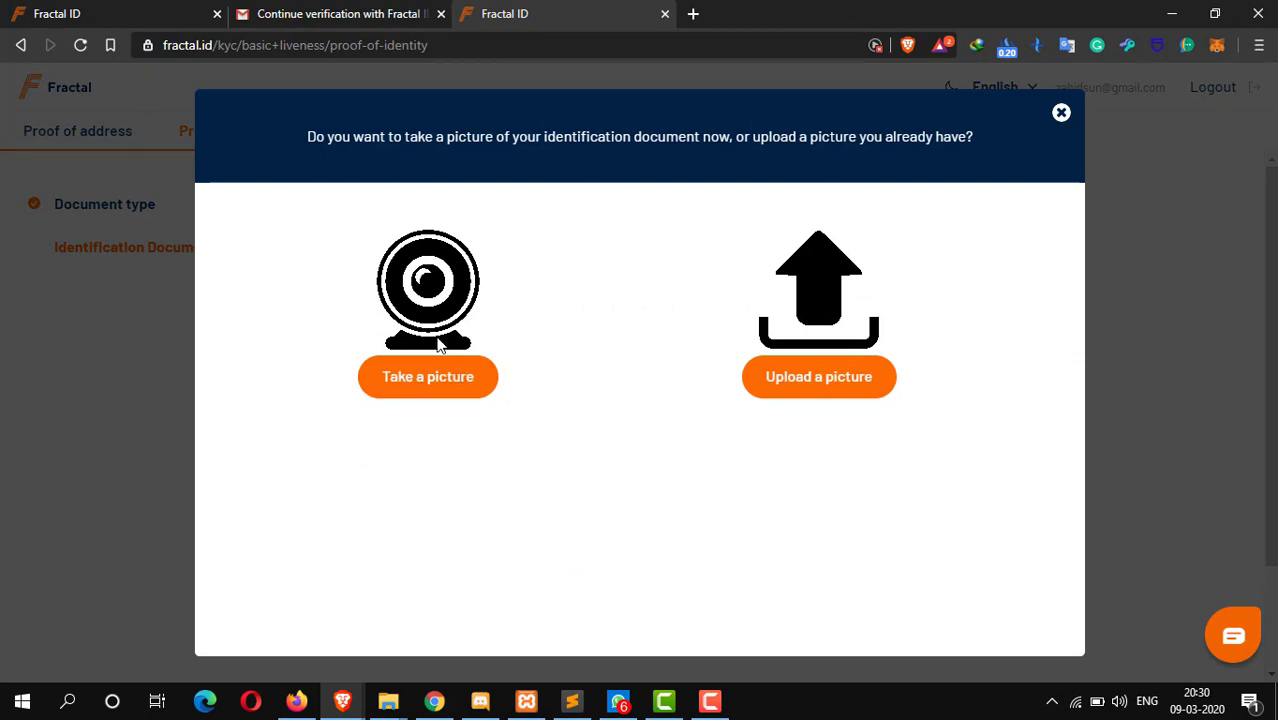
{"action": "mouse_move", "coordinate": [920, 368]}
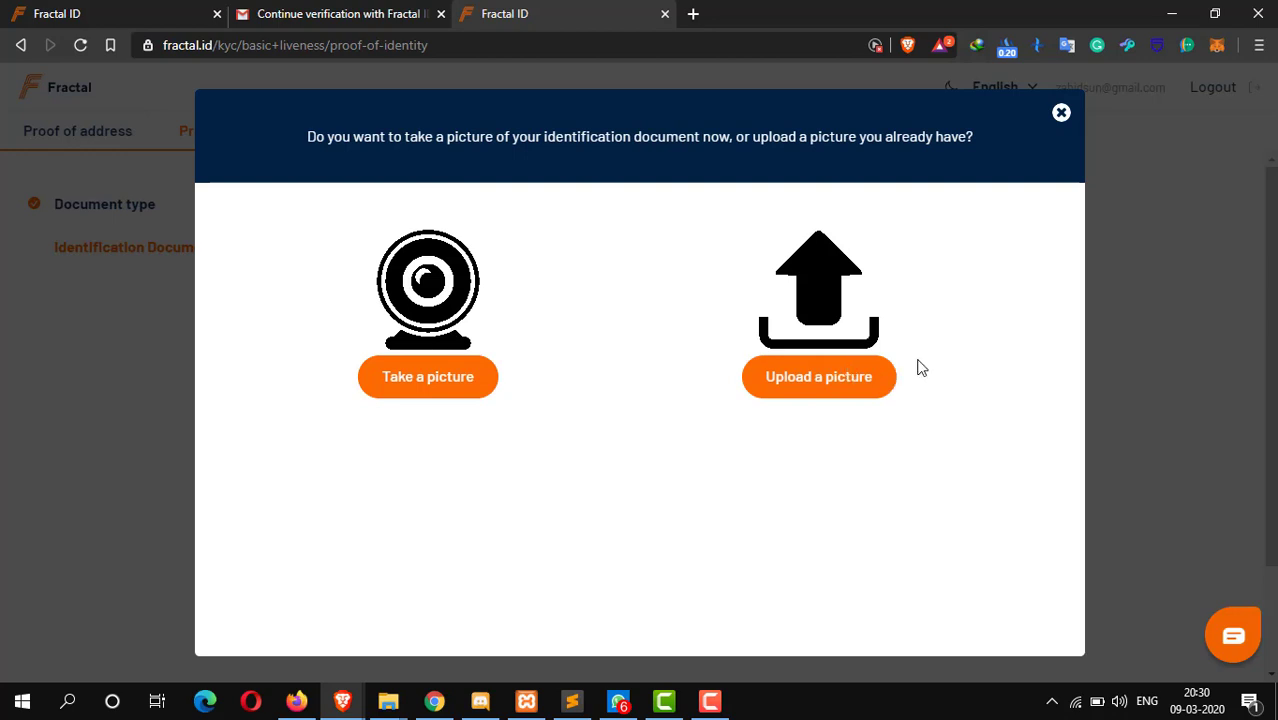
{"action": "left_click", "coordinate": [818, 376]}
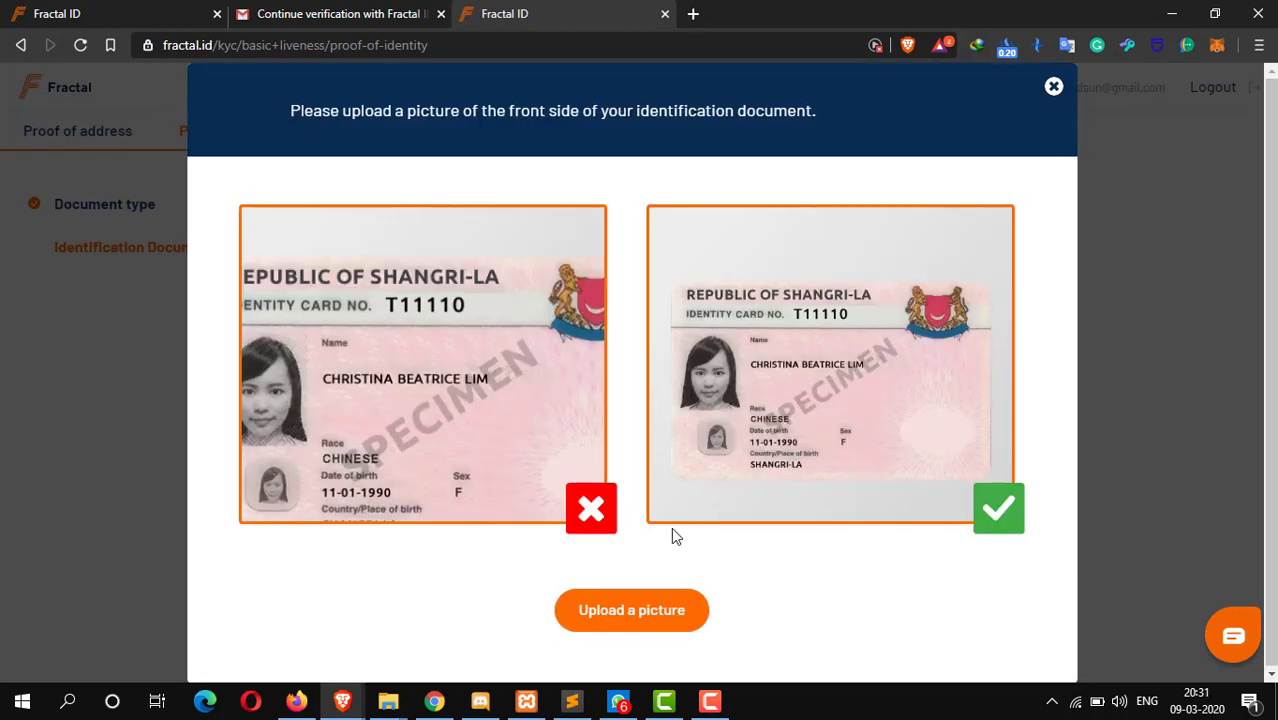
{"action": "mouse_move", "coordinate": [630, 584]}
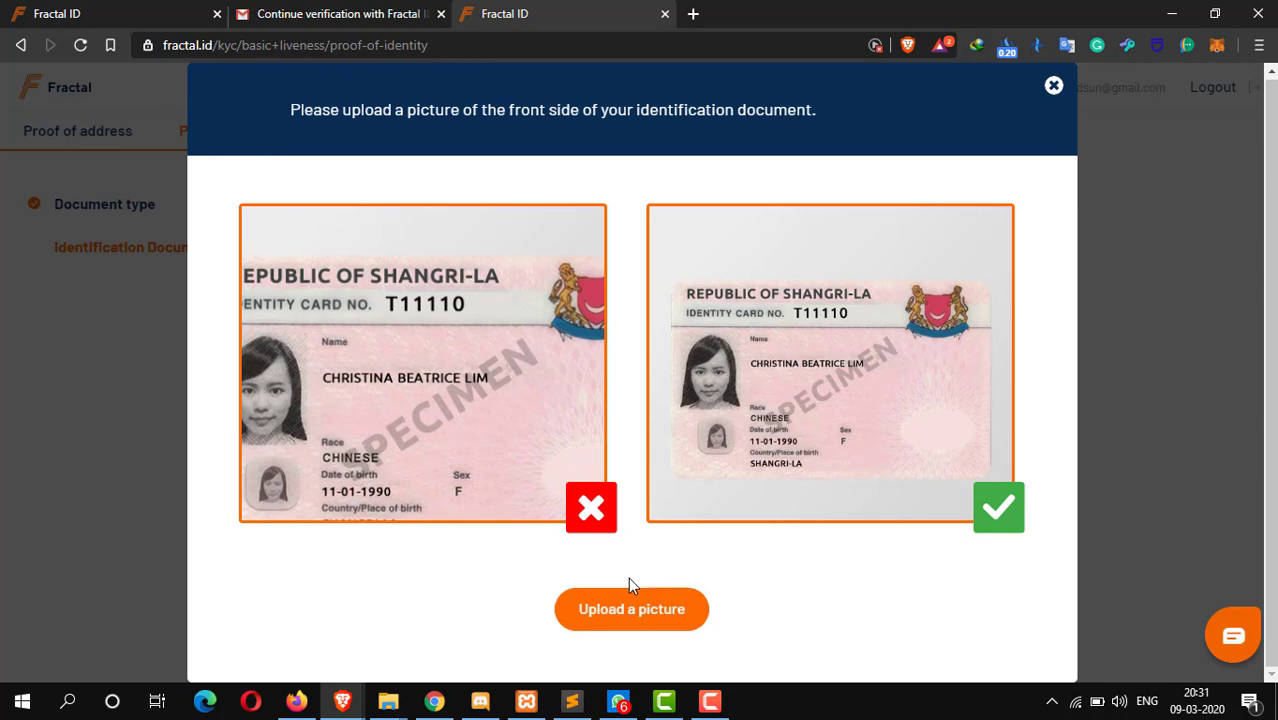
{"action": "mouse_move", "coordinate": [650, 656]}
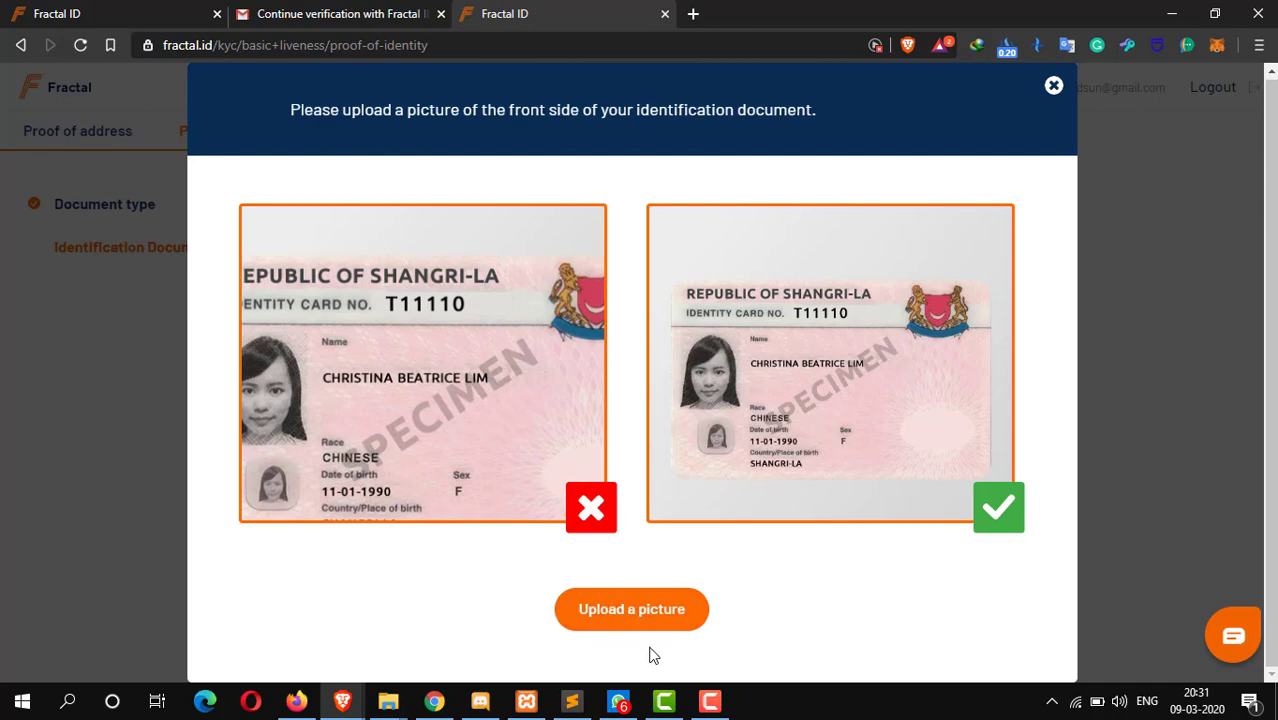
{"action": "mouse_move", "coordinate": [632, 608]}
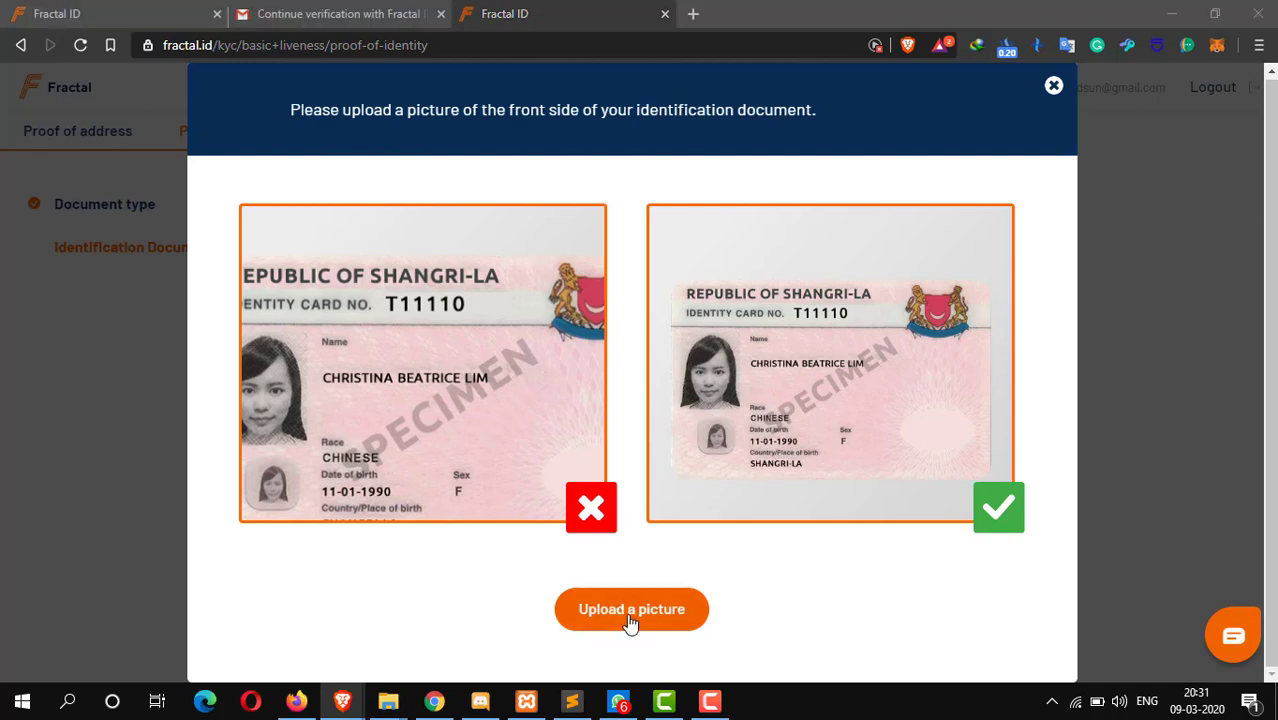
- Upload the ID front-side image, then proceed to the personal information form after the read error
{"action": "left_click", "coordinate": [632, 608]}
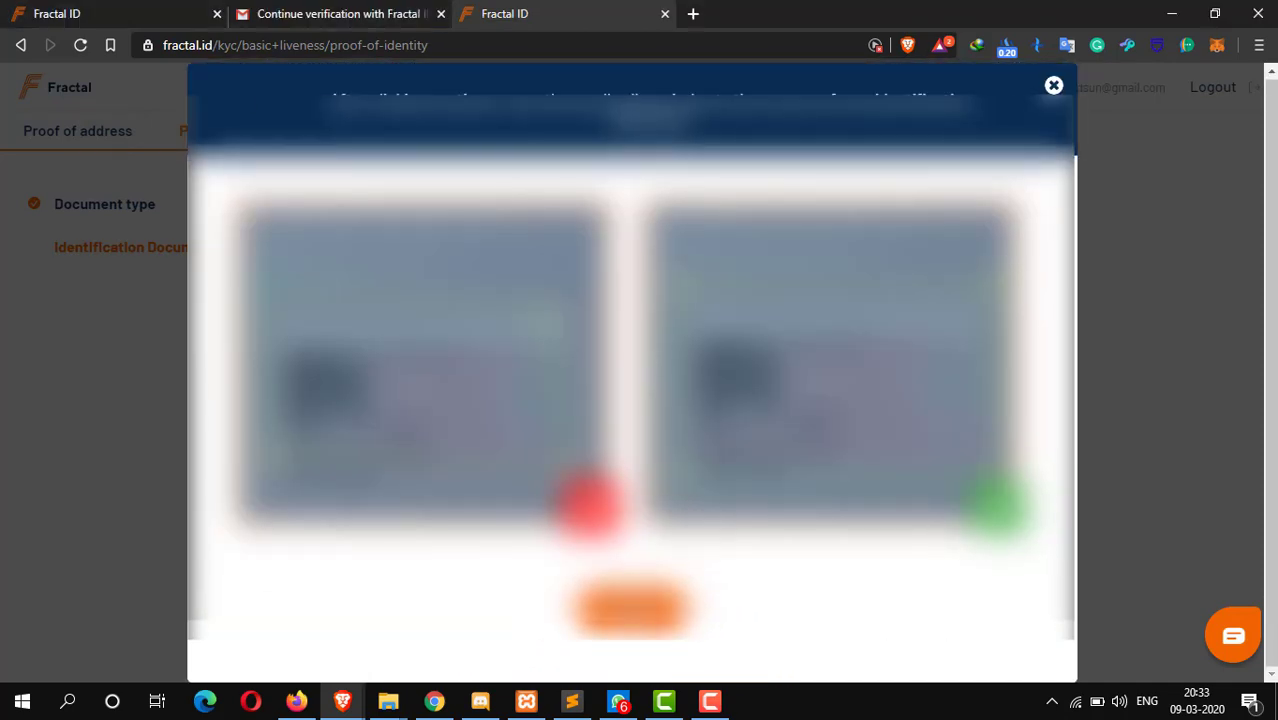
{"action": "left_click", "coordinate": [630, 608]}
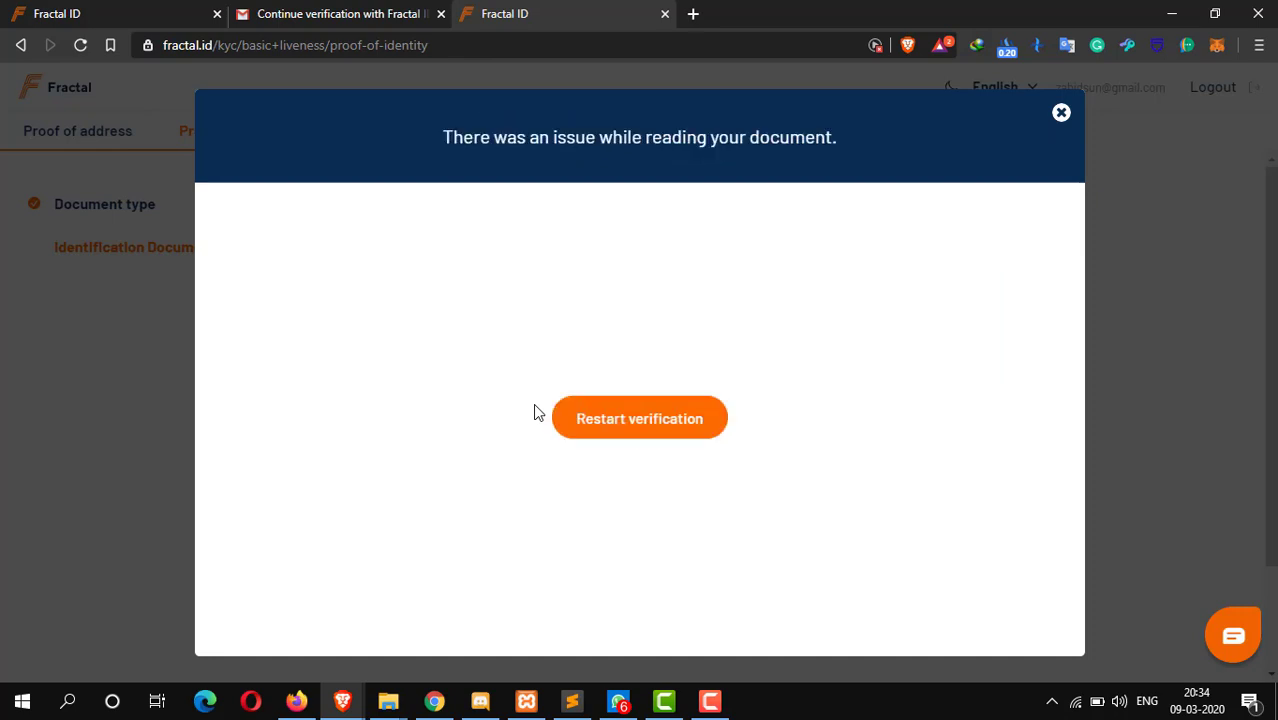
{"action": "left_click", "coordinate": [640, 418]}
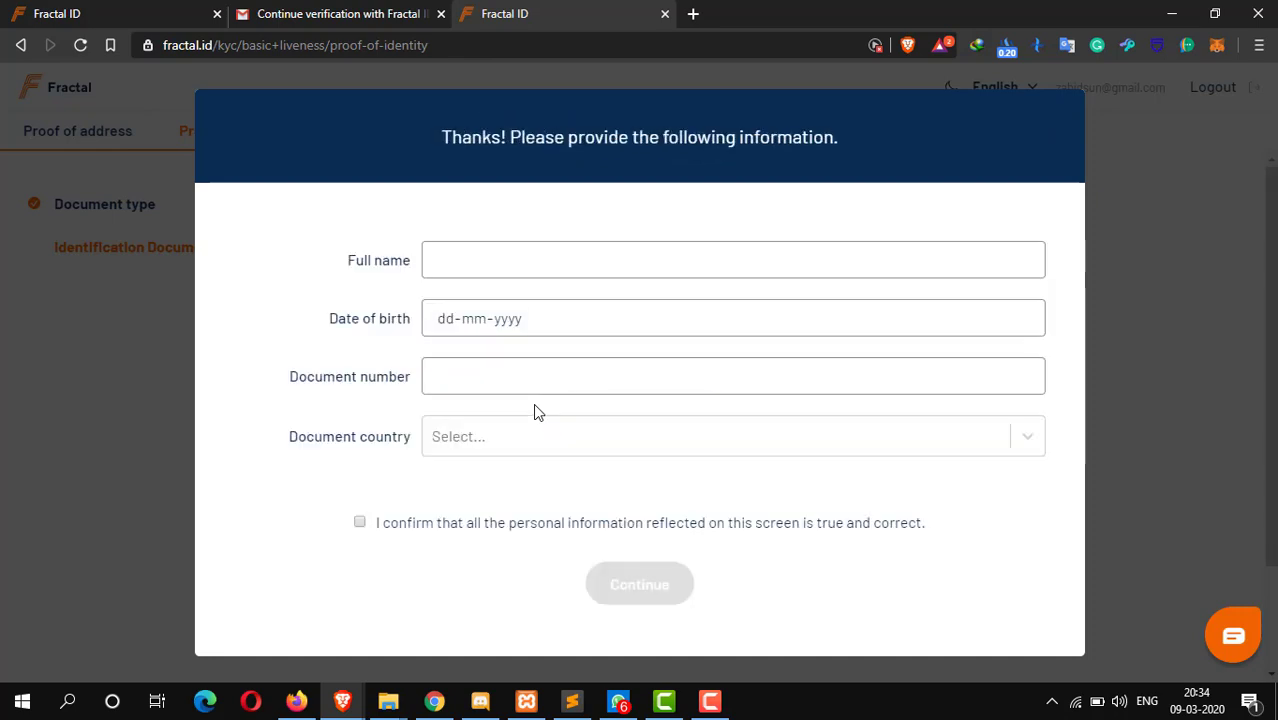
- Enter full name 'MD ZA' and date of birth, confirm the details are true and continue
{"action": "left_click", "coordinate": [732, 260]}
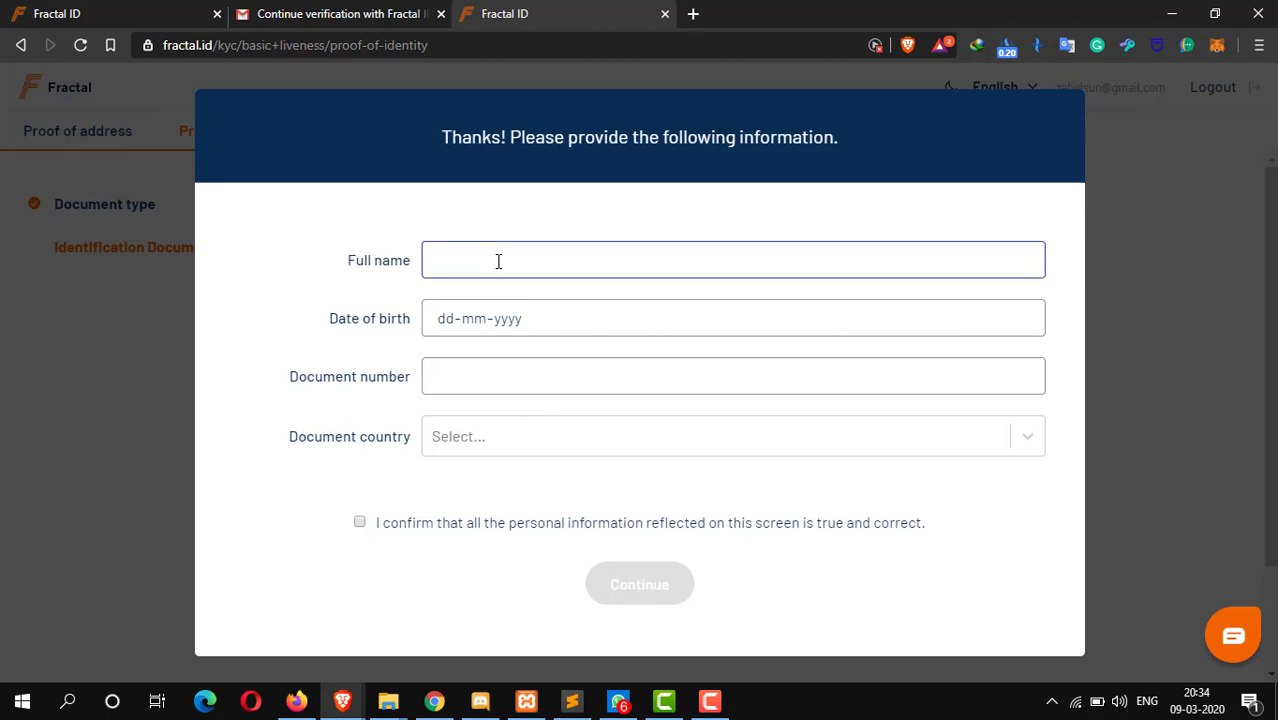
{"action": "type", "text": "MD ZA"}
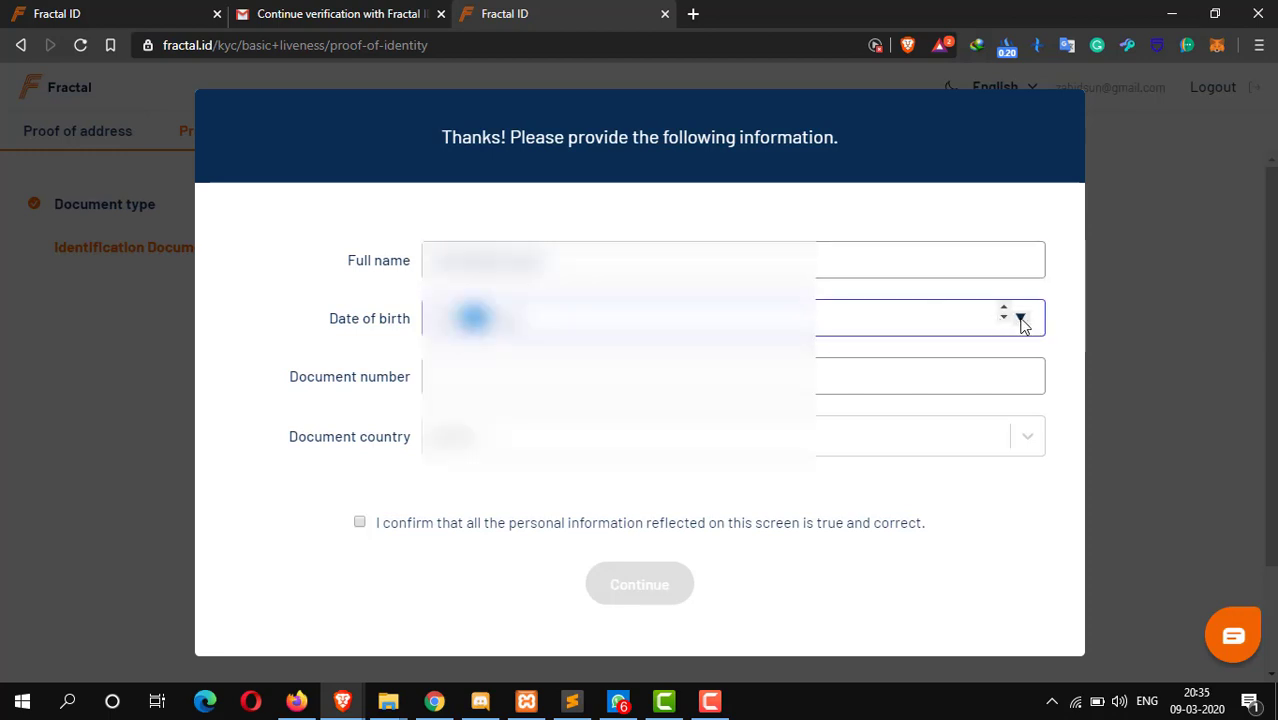
{"action": "left_click", "coordinate": [1020, 318]}
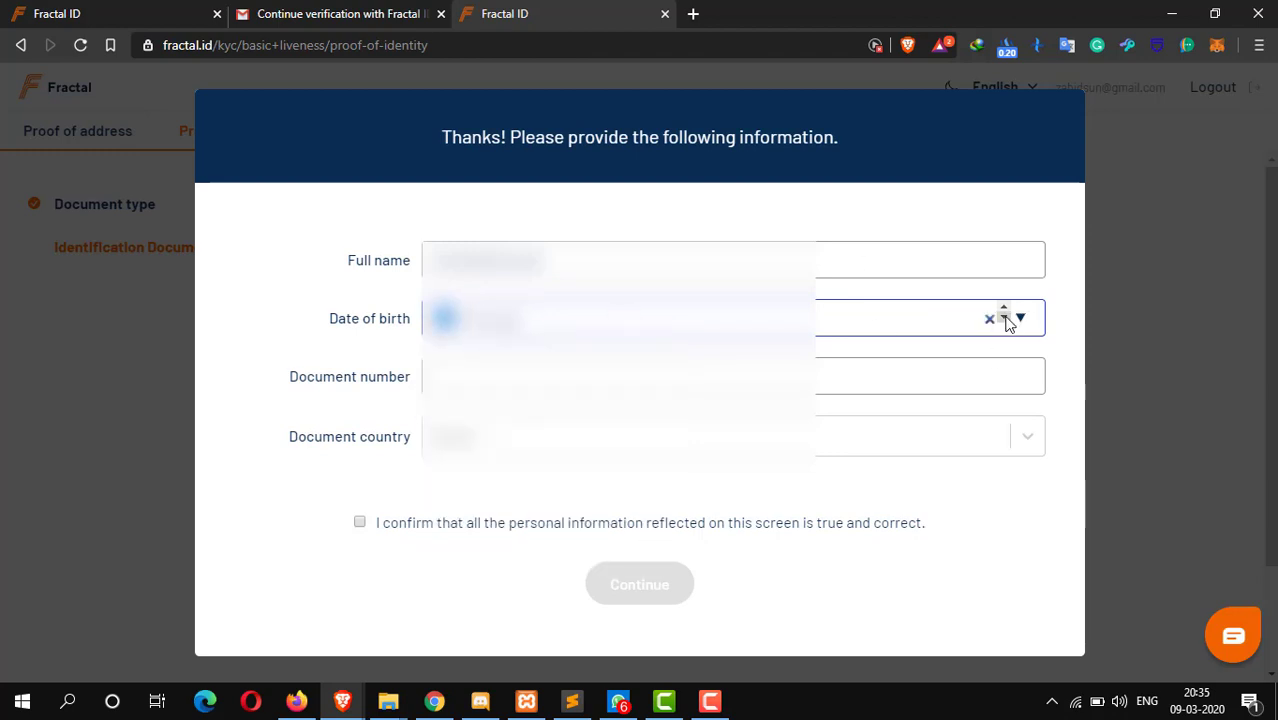
{"action": "left_click", "coordinate": [1004, 312]}
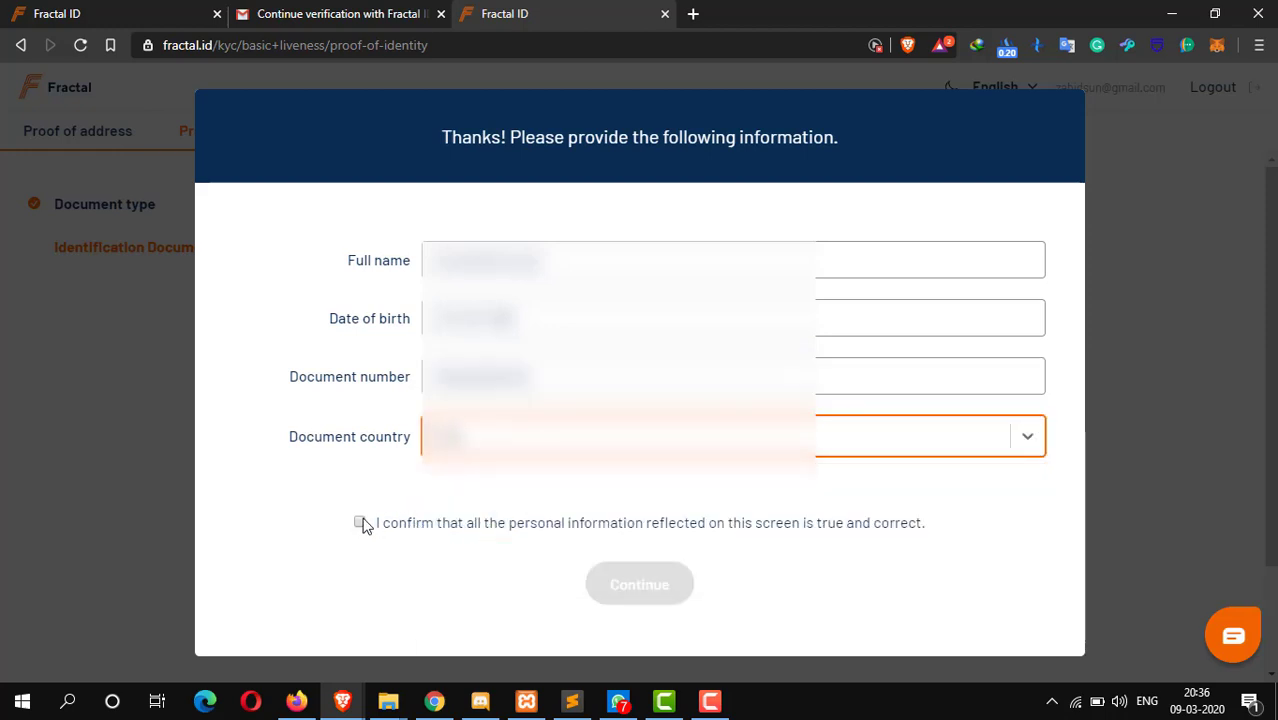
{"action": "left_click", "coordinate": [360, 522]}
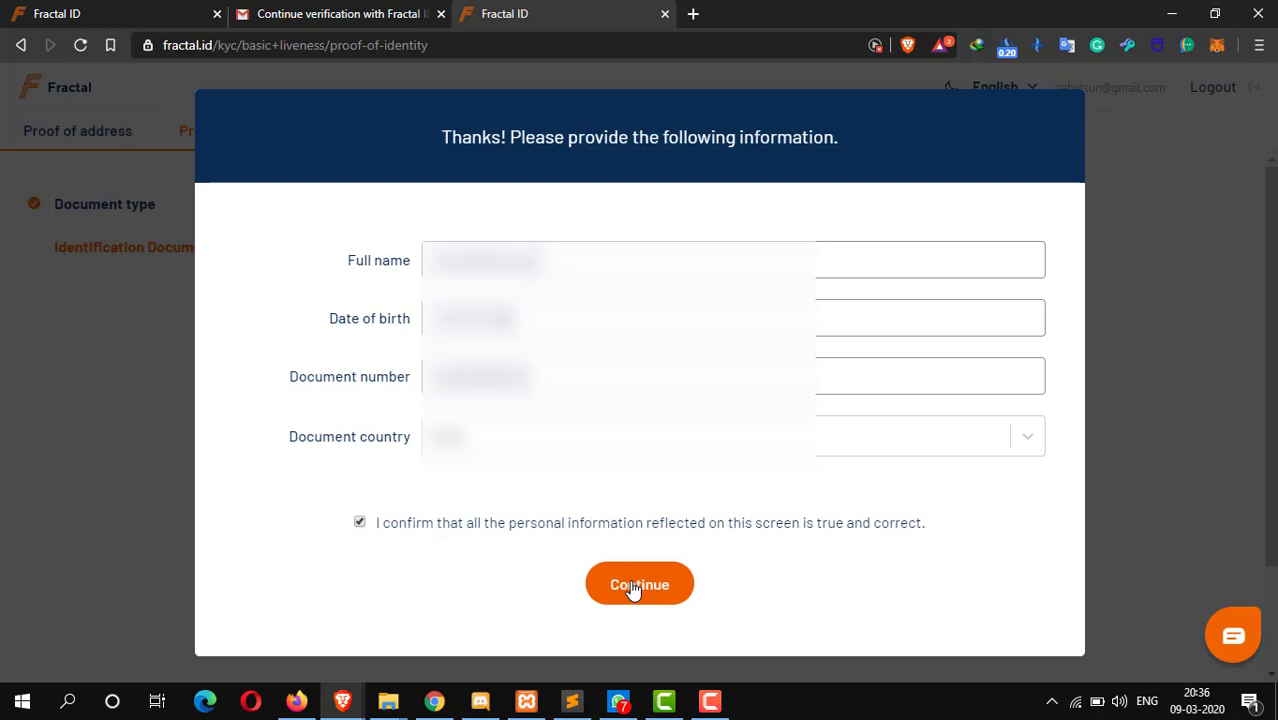
{"action": "left_click", "coordinate": [640, 584]}
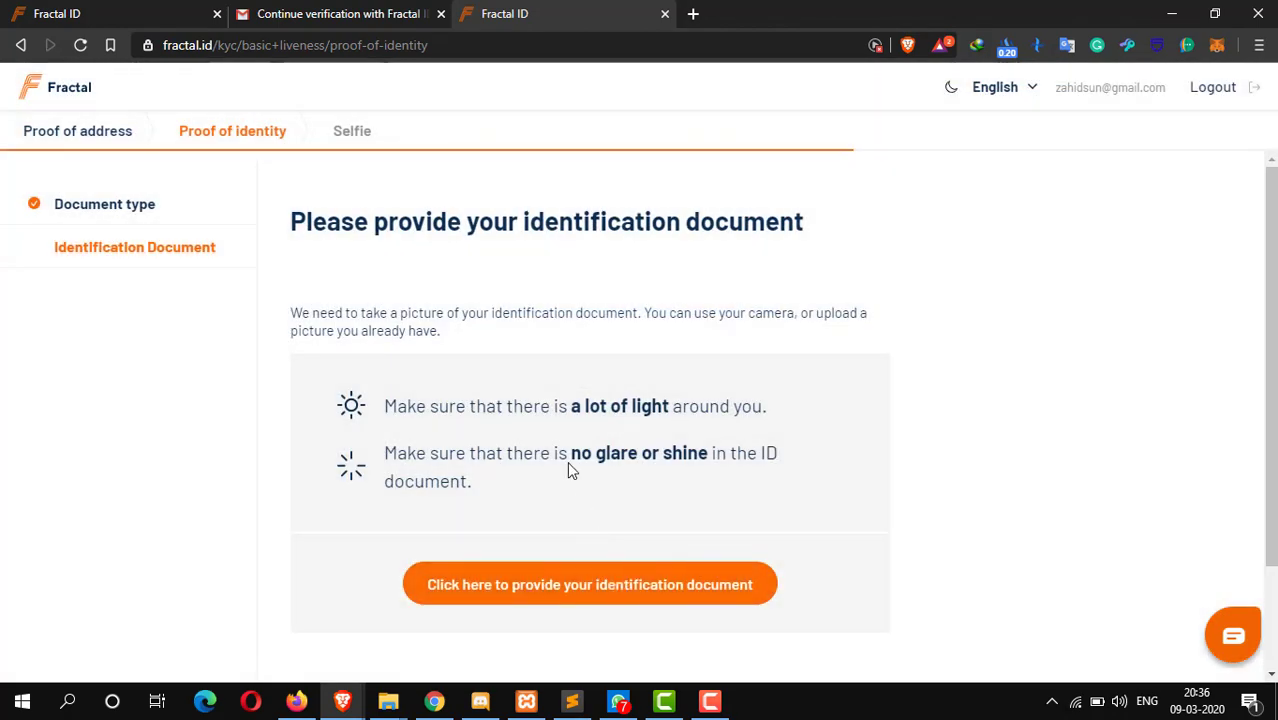
- Provide the ID document, allow camera access for the live selfie, and continue authorization after liveness is detected
{"action": "left_click", "coordinate": [590, 584]}
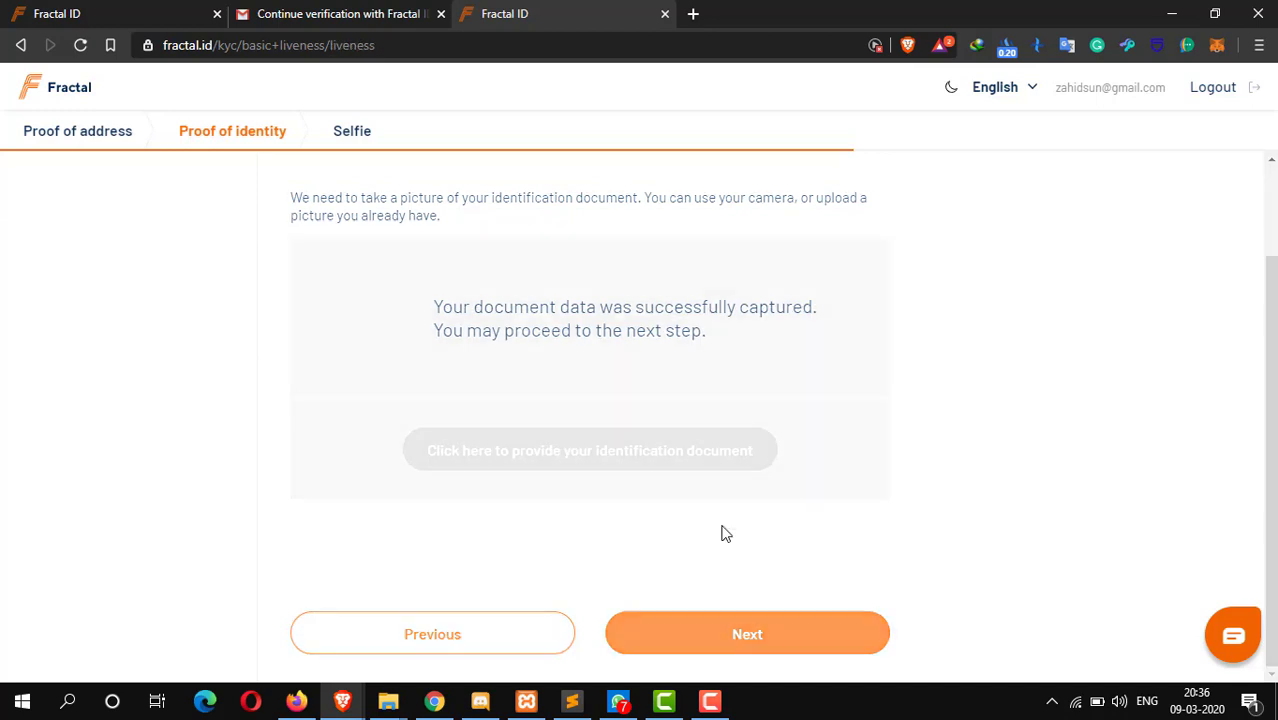
{"action": "left_click", "coordinate": [748, 632]}
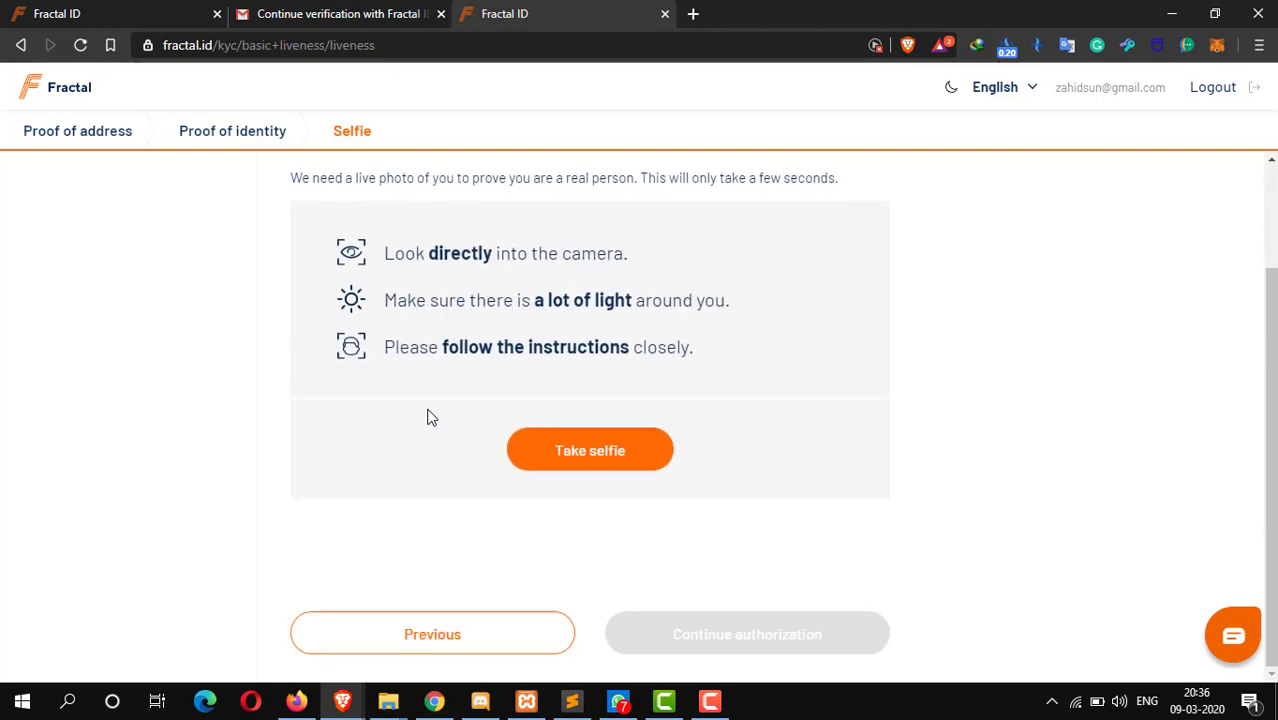
{"action": "left_click", "coordinate": [588, 450]}
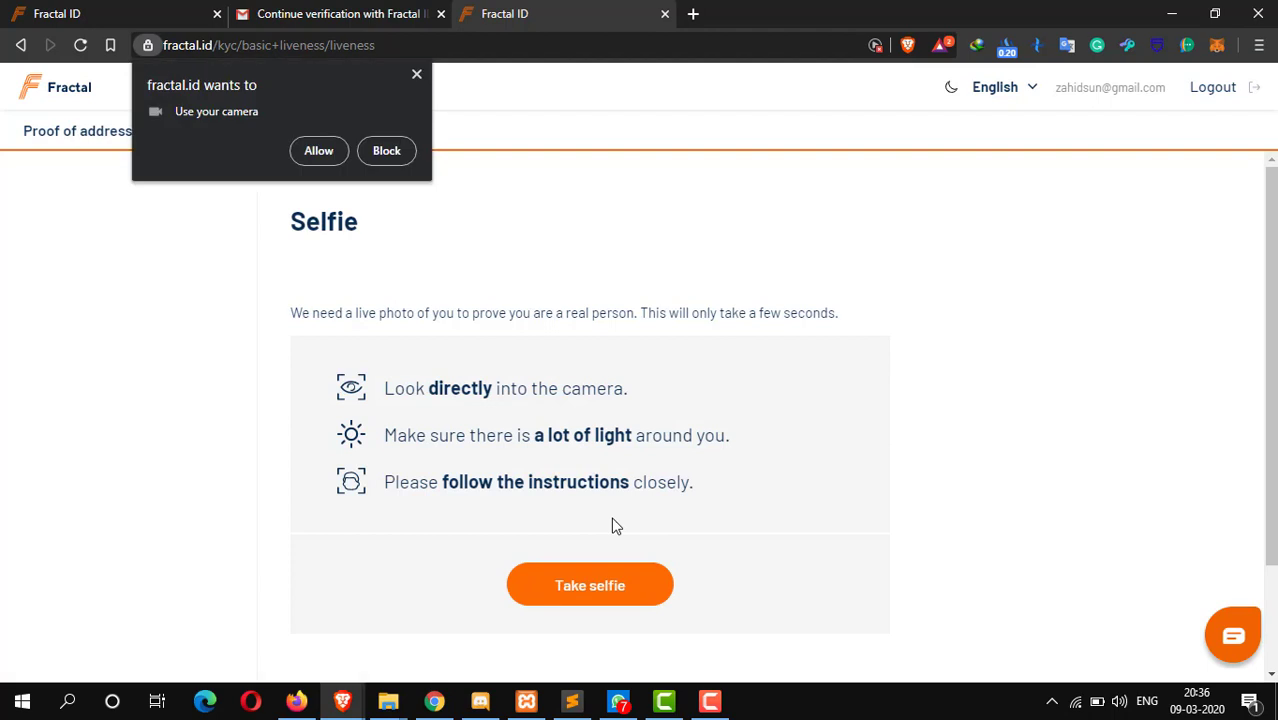
{"action": "left_click", "coordinate": [318, 150]}
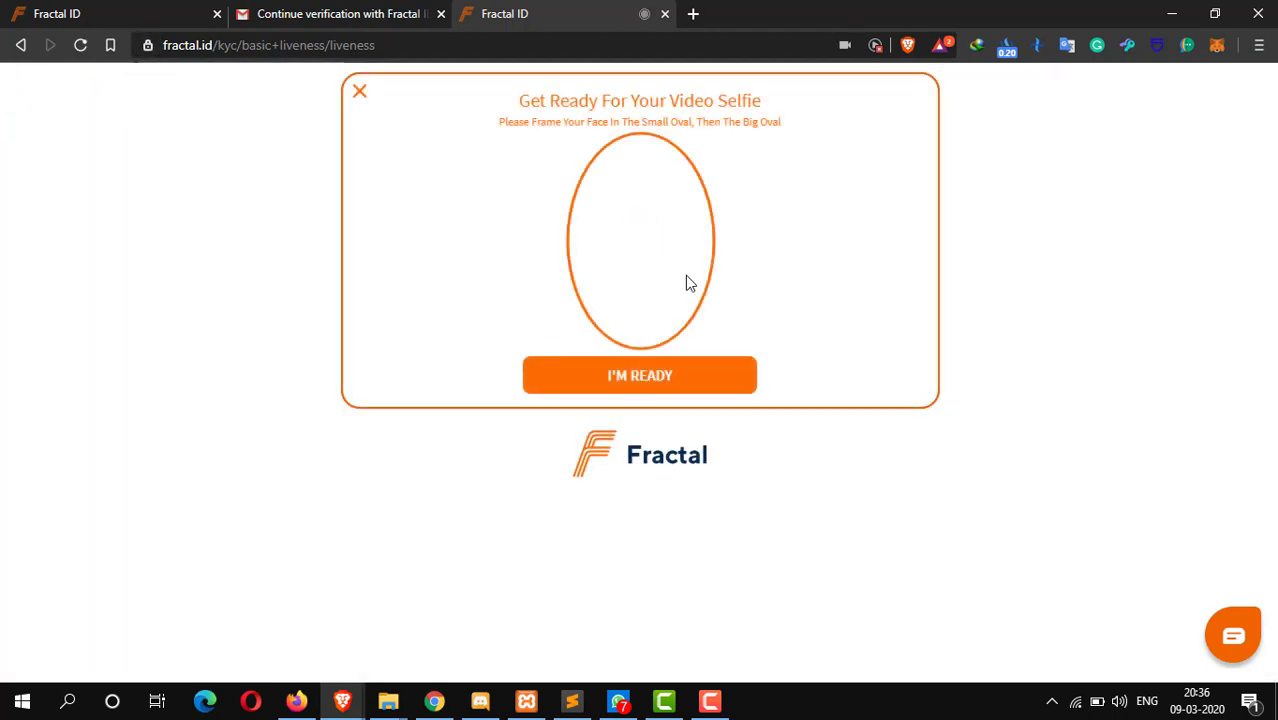
{"action": "left_click", "coordinate": [360, 92]}
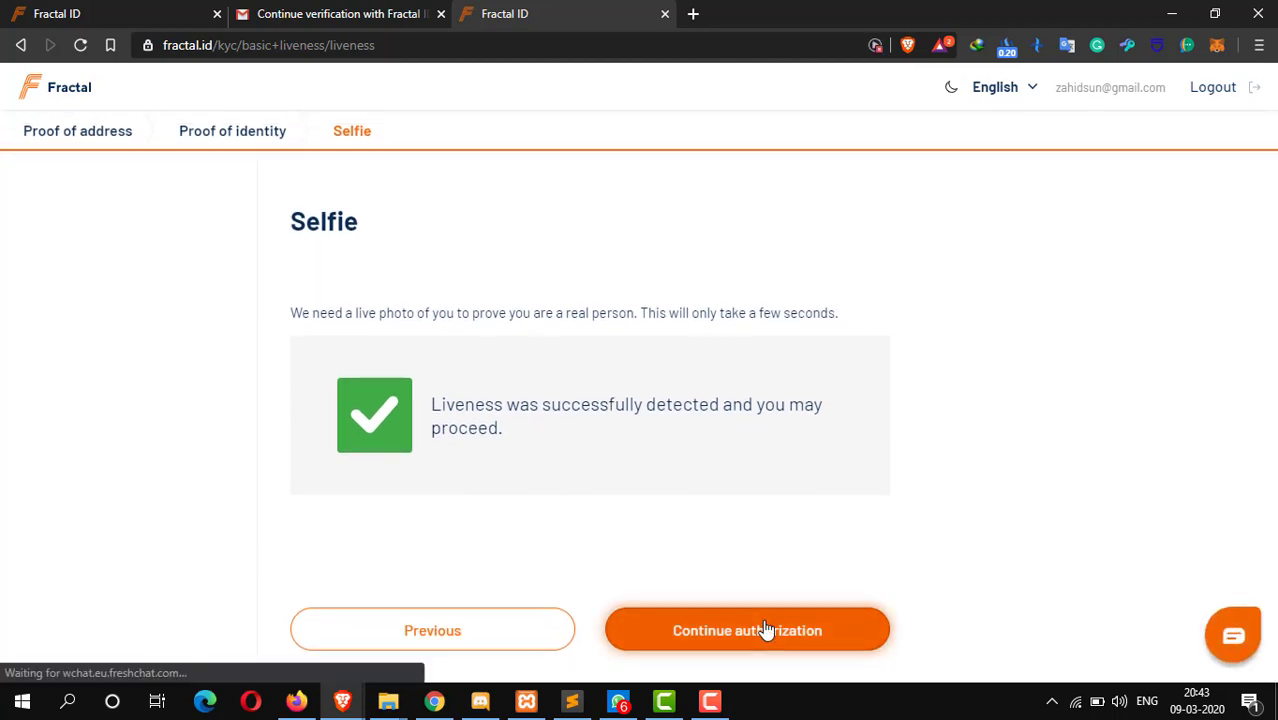
{"action": "left_click", "coordinate": [748, 630]}
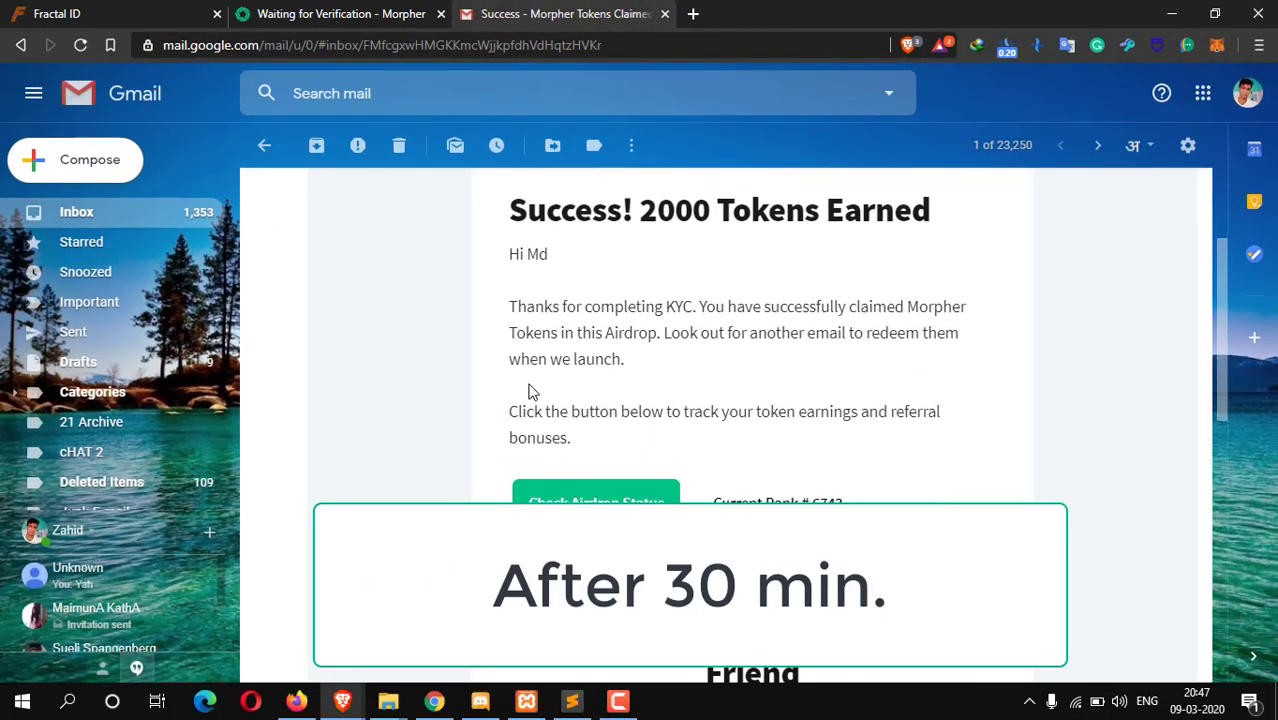
{"action": "mouse_move", "coordinate": [714, 360]}
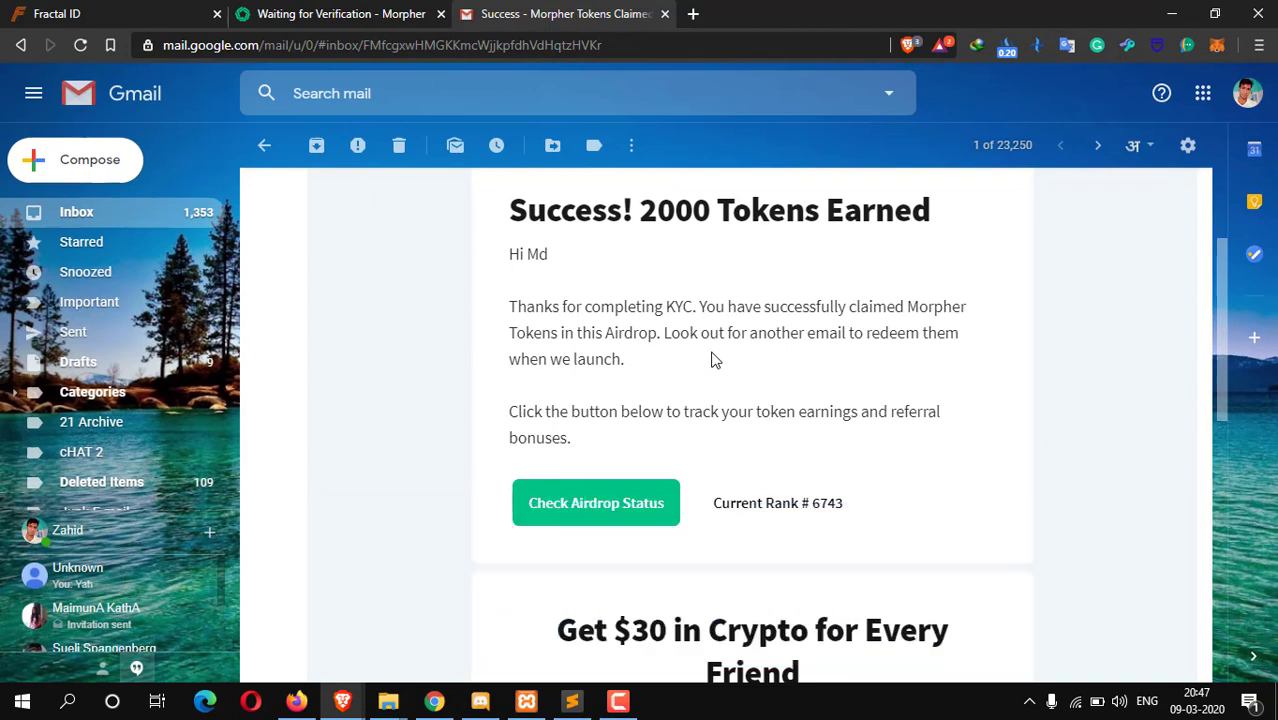
{"action": "mouse_move", "coordinate": [644, 396]}
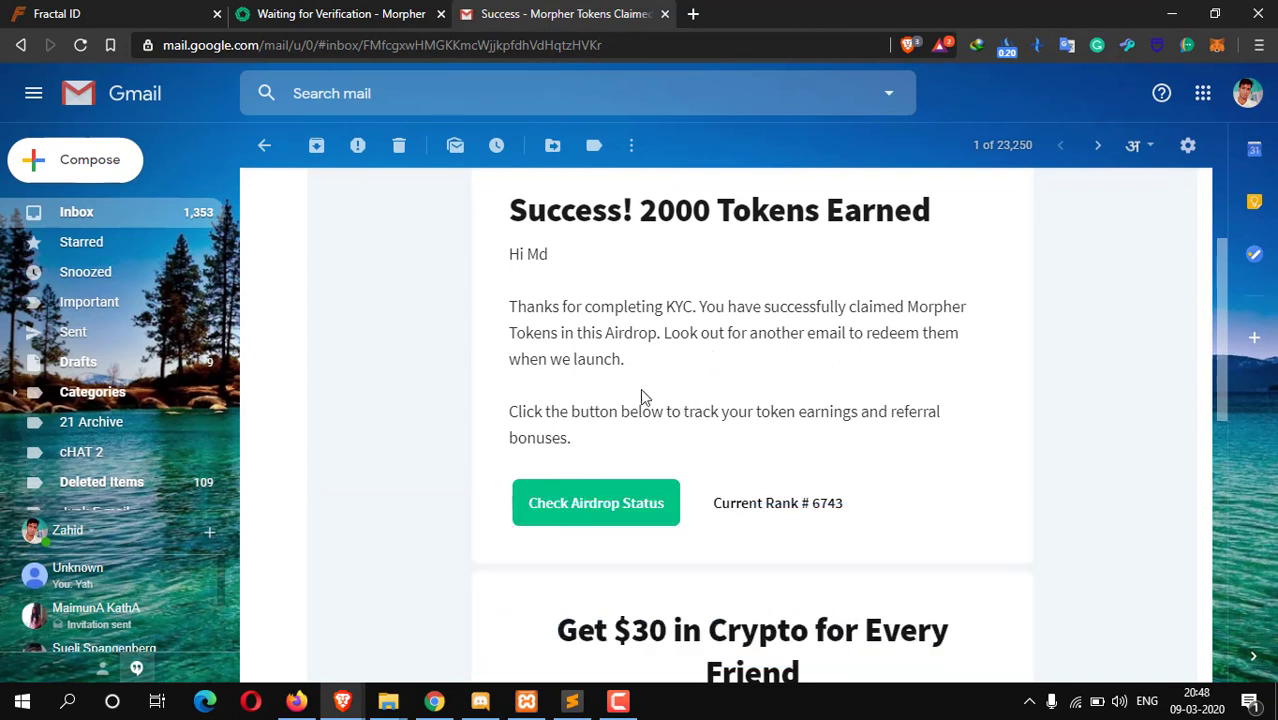
{"action": "mouse_move", "coordinate": [604, 388]}
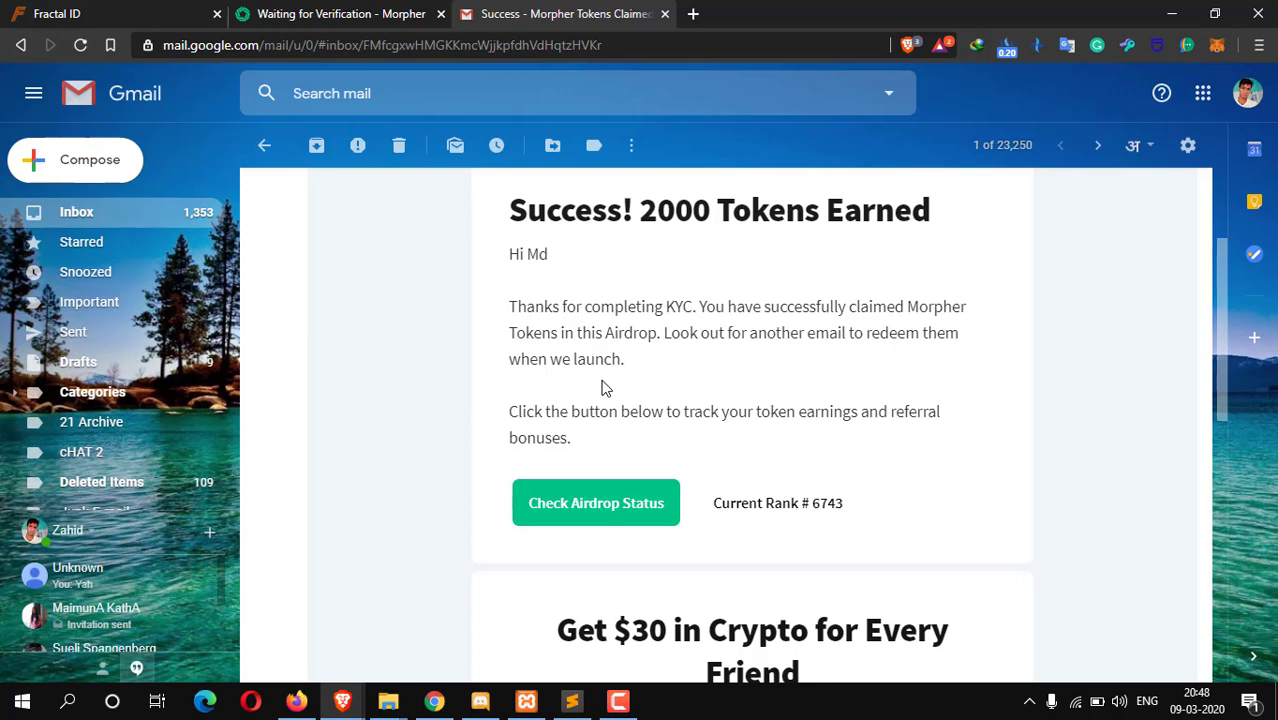
- Scroll Morpher's success email down to the airdrop rank of 6743 and the Check Airdrop Status button
{"action": "scroll", "scroll_direction": "down", "scroll_amount": 3}
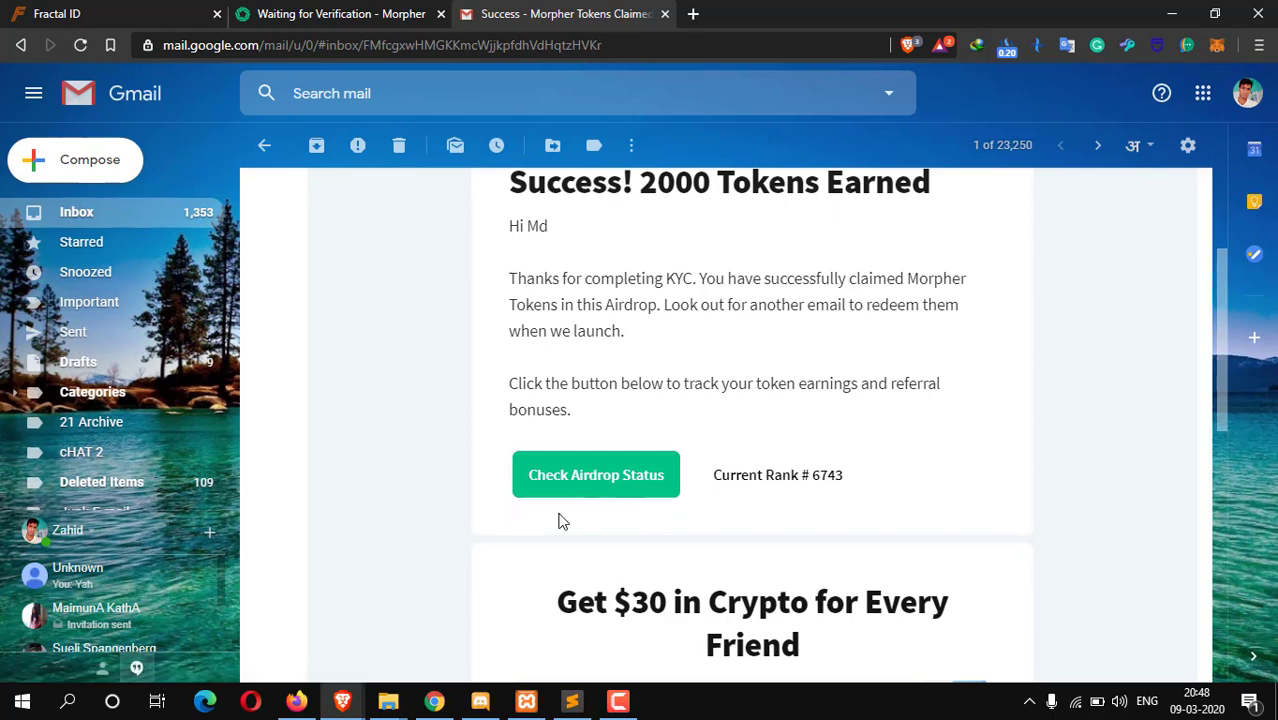
{"action": "scroll", "scroll_direction": "down", "scroll_amount": 3}
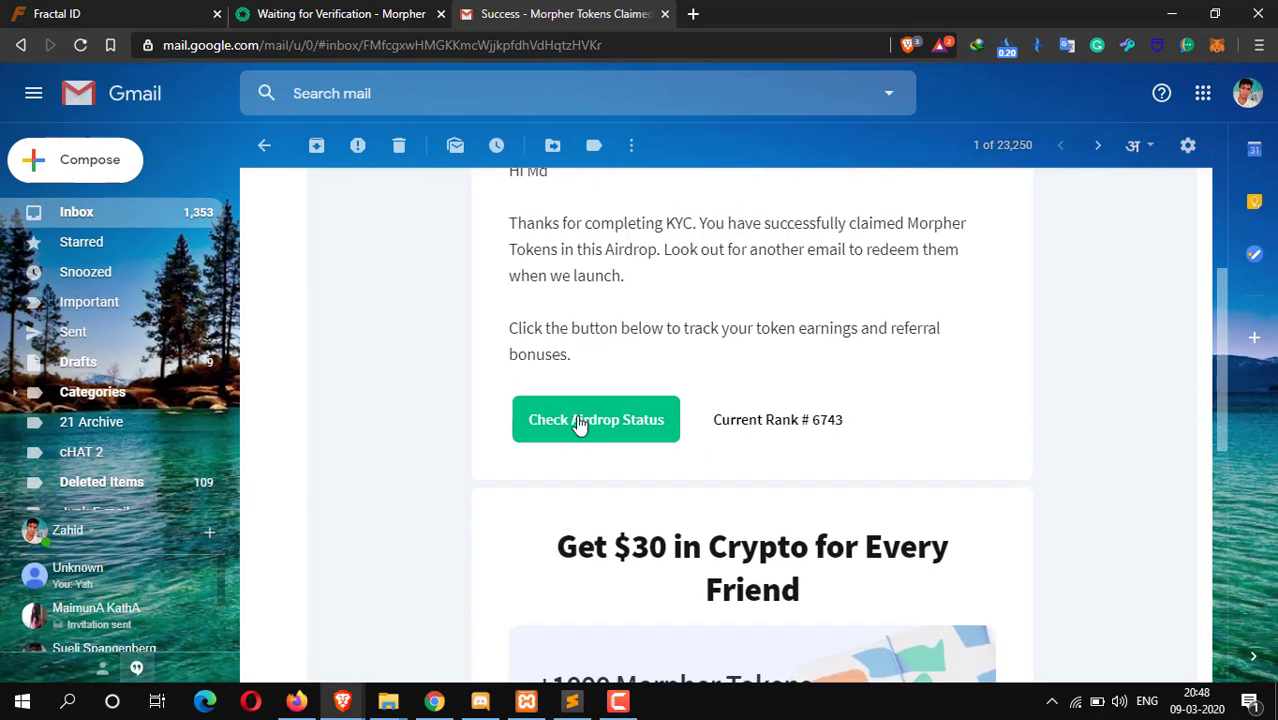
- Follow Check Airdrop Status to the Morpher page showing Verified, 2,000 tokens, 0 referrals, rank 6743
{"action": "left_click", "coordinate": [596, 420]}
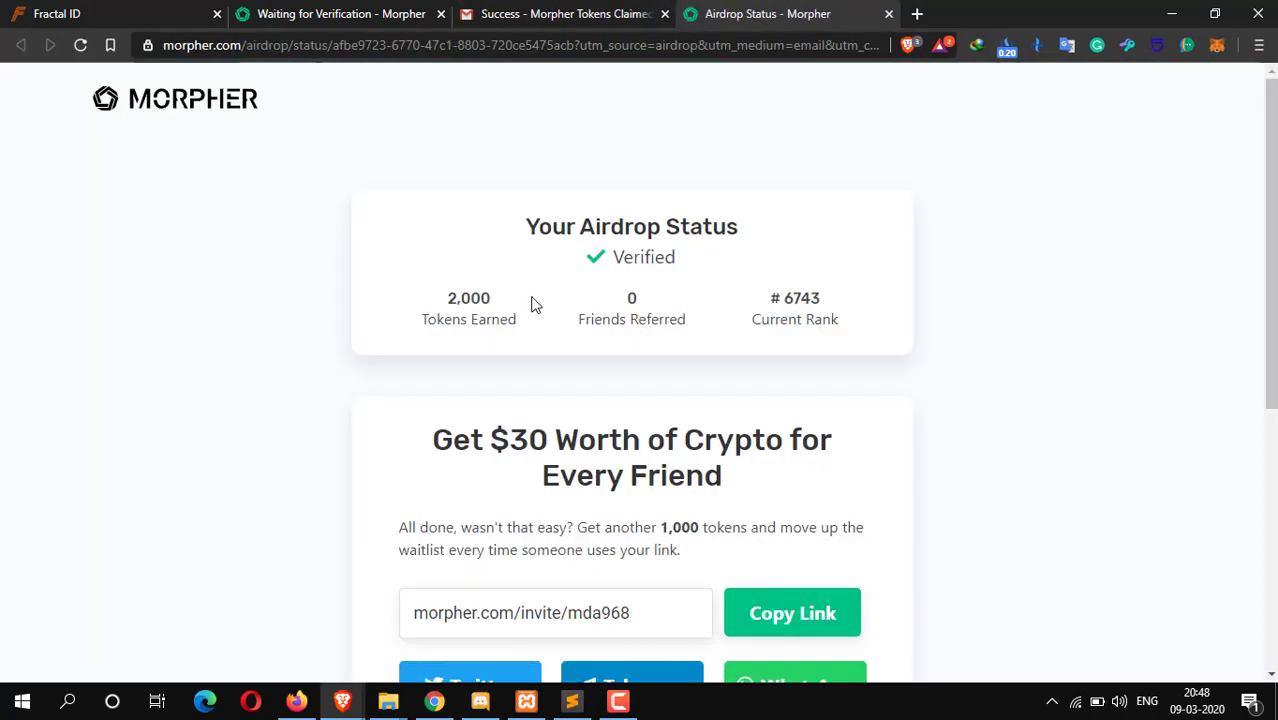
{"action": "mouse_move", "coordinate": [584, 366]}
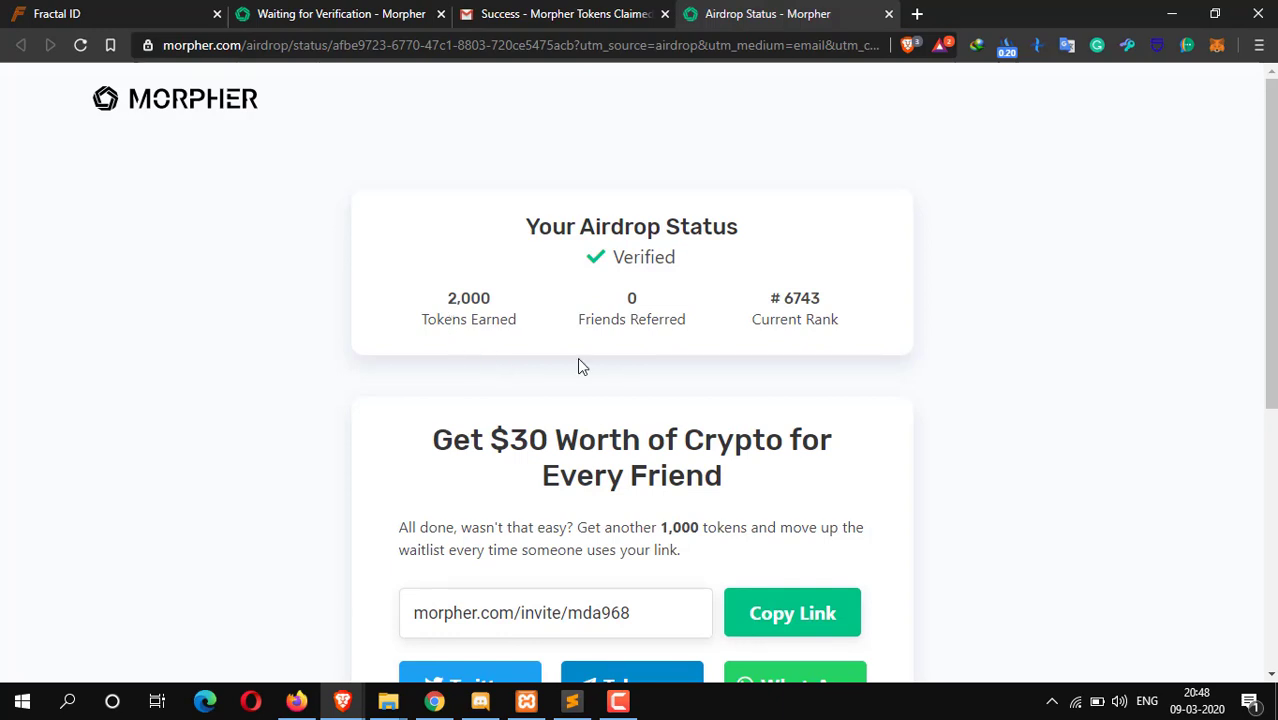
{"action": "scroll", "scroll_direction": "down", "scroll_amount": 3}
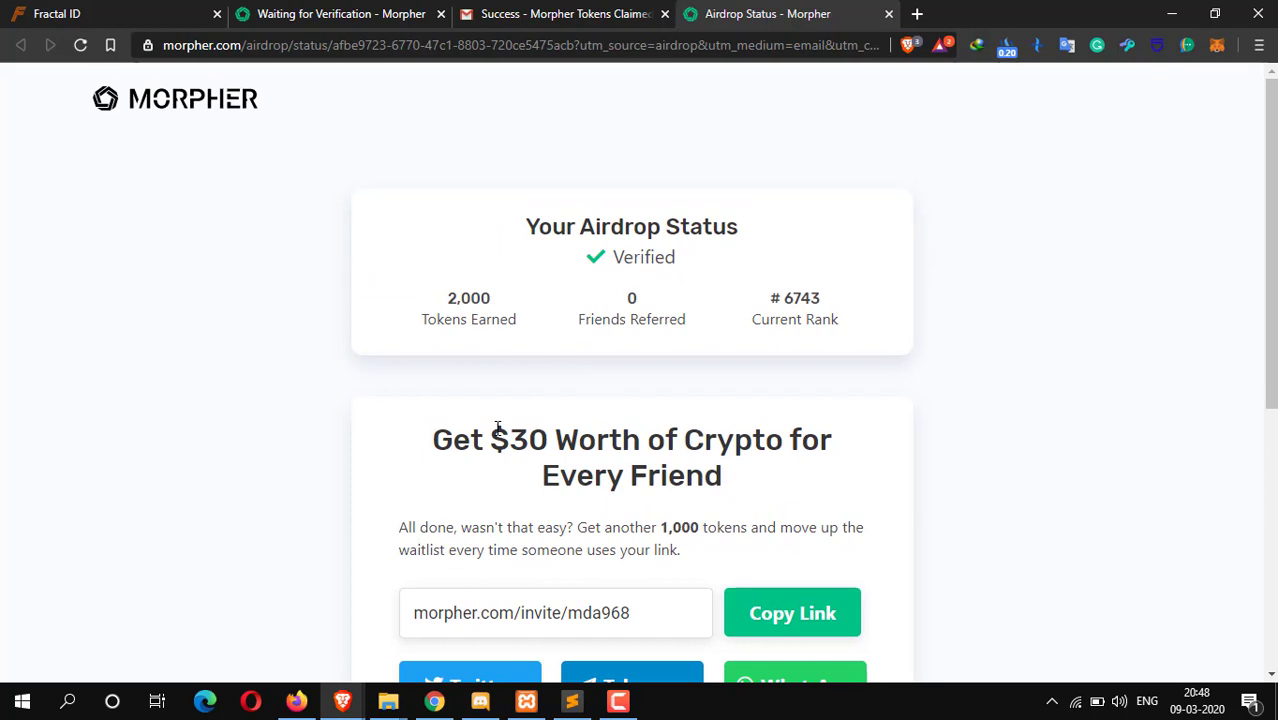
{"action": "mouse_move", "coordinate": [364, 440]}
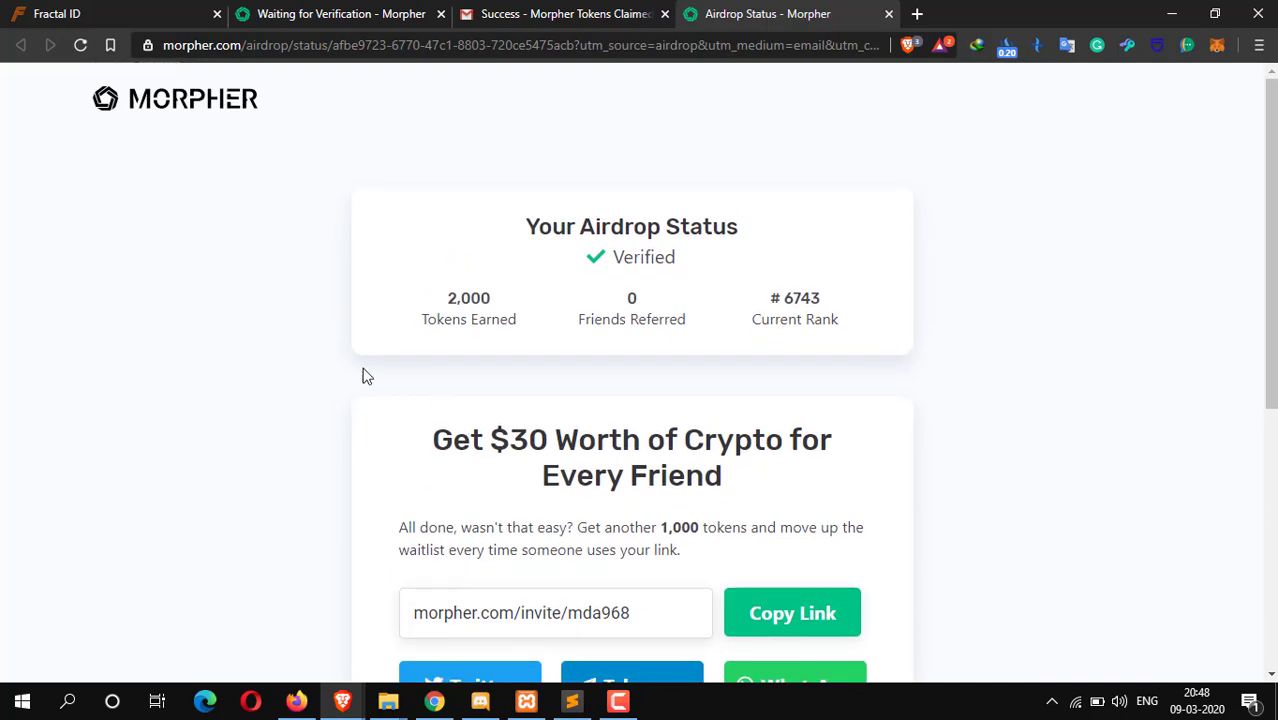
{"action": "mouse_move", "coordinate": [836, 410]}
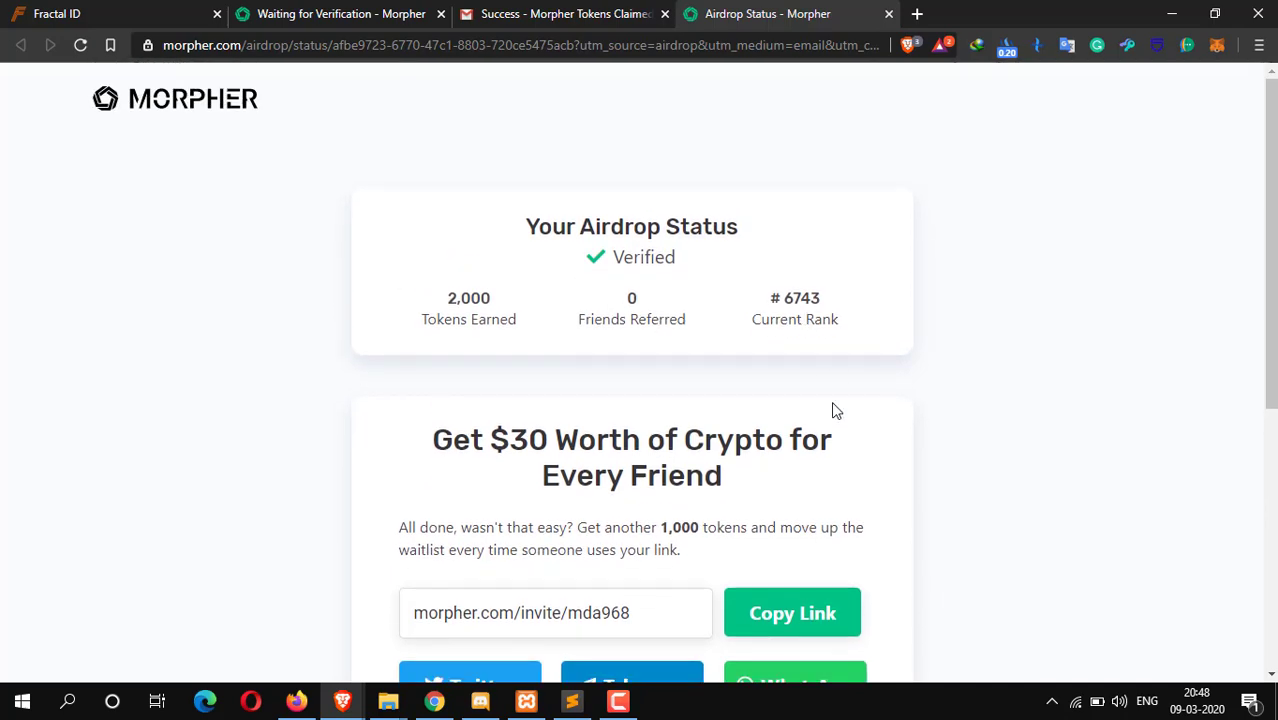